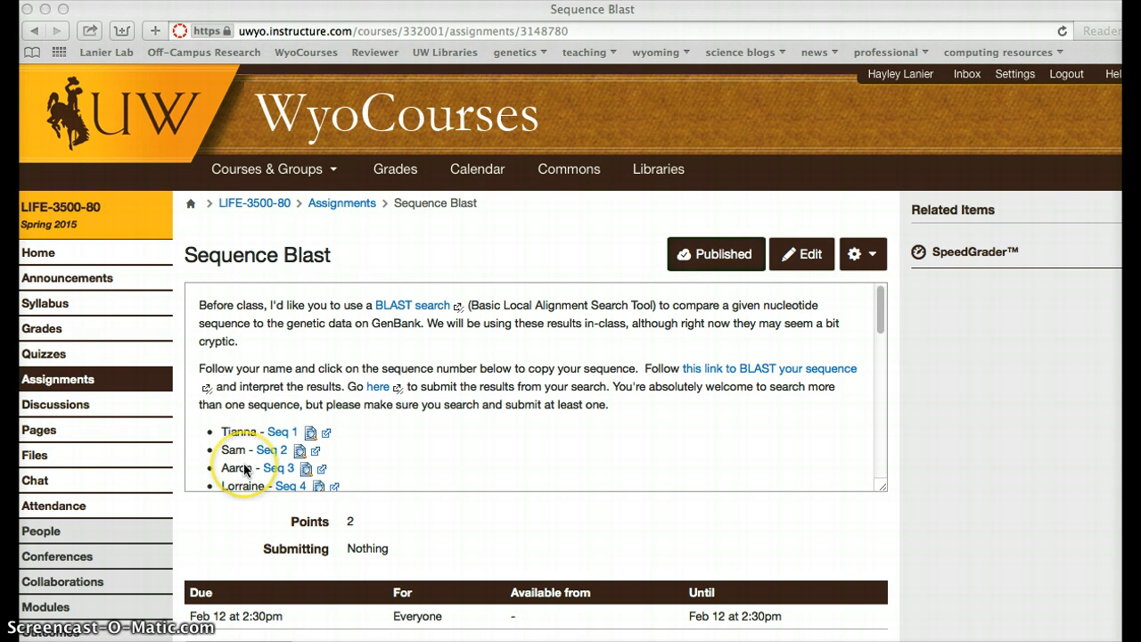
{"action": "mouse_move", "coordinate": [300, 453]}
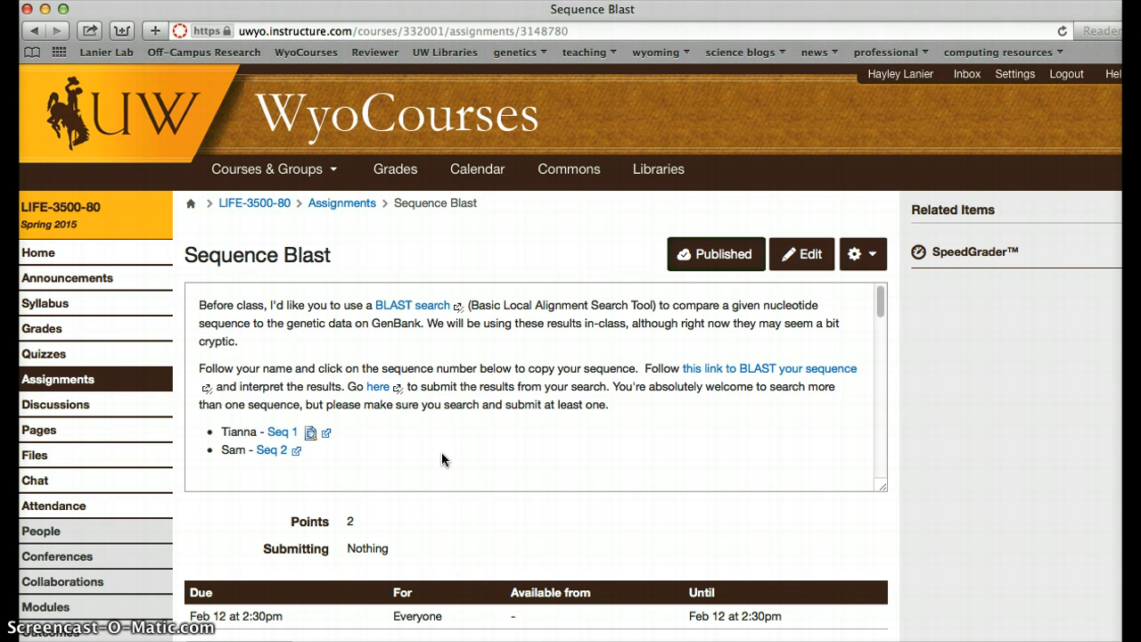
Select the whole nucleotide sequence in the untitled TextWrangler document for copying.
{"action": "scroll", "scroll_direction": "down", "scroll_amount": 3}
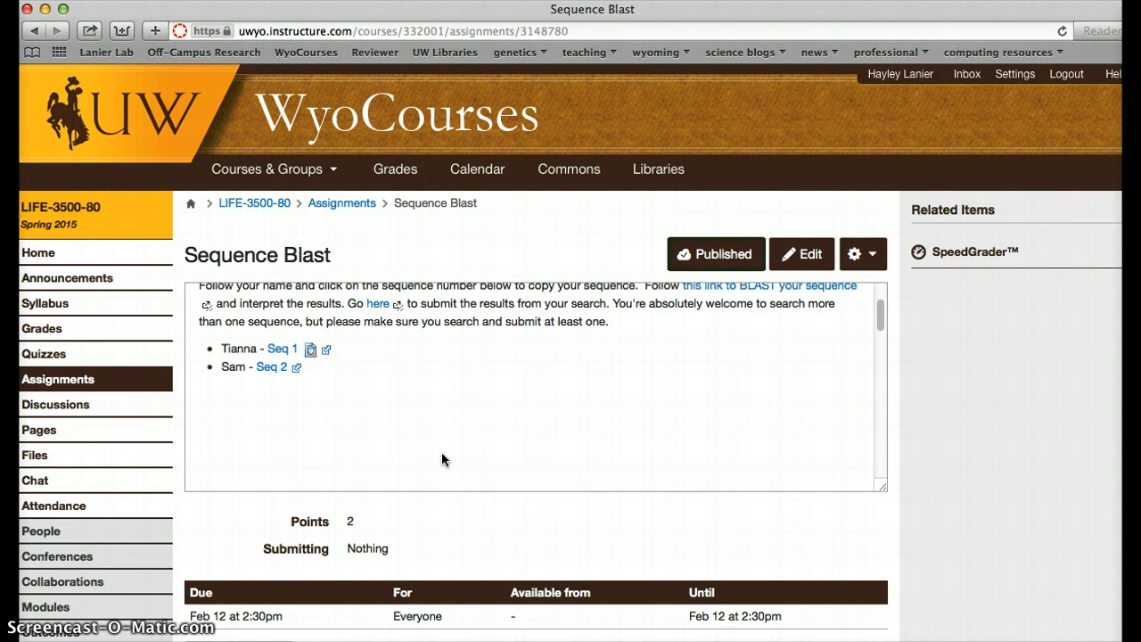
{"action": "scroll", "scroll_direction": "down", "scroll_amount": 3}
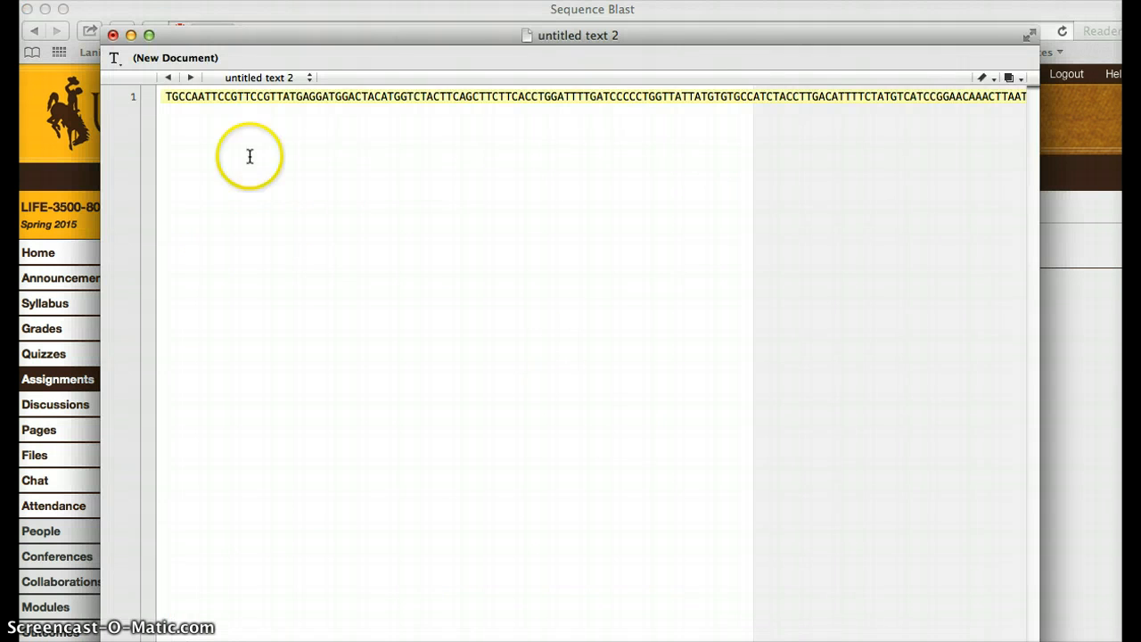
{"action": "key", "text": "cmd+a"}
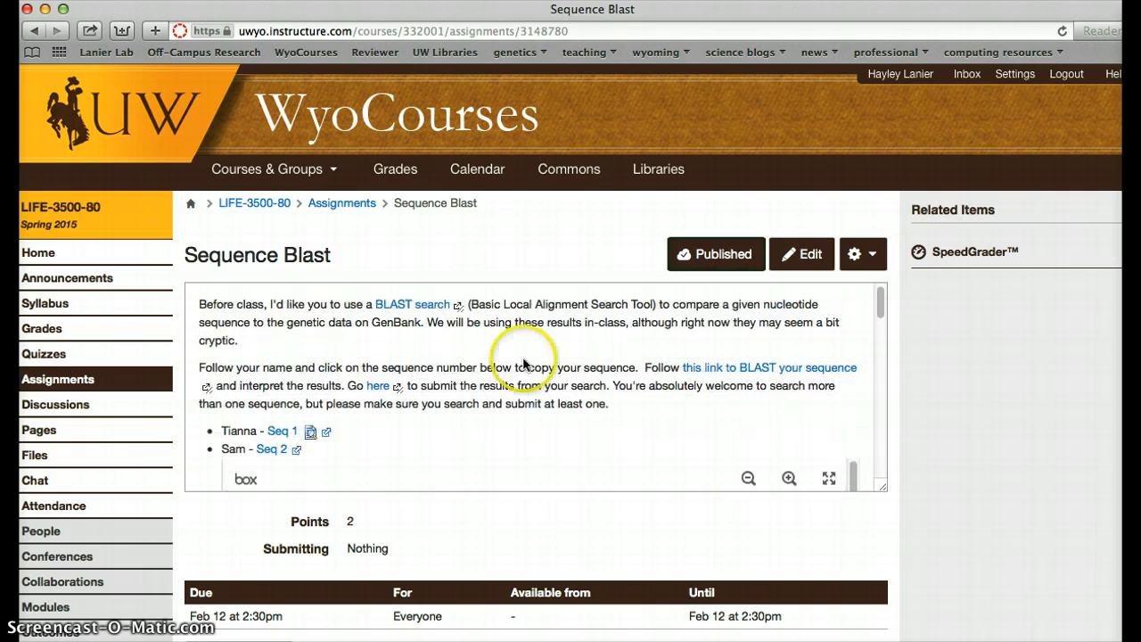
{"action": "mouse_move", "coordinate": [758, 371]}
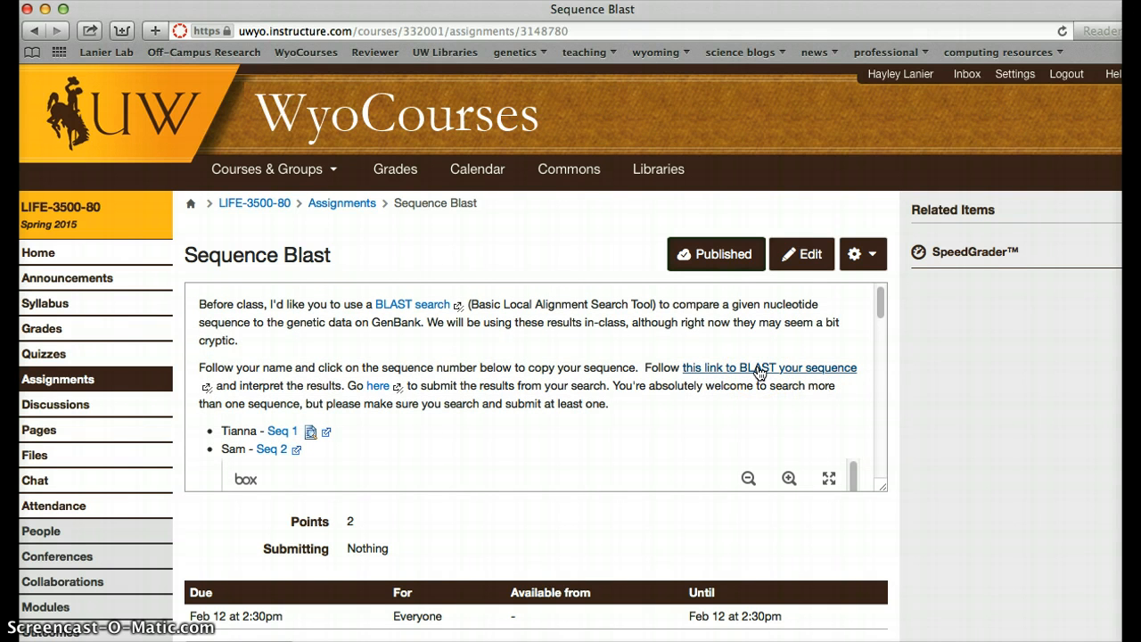
Follow the BLAST link and paste the copied sequence into the query field.
{"action": "left_click", "coordinate": [768, 367]}
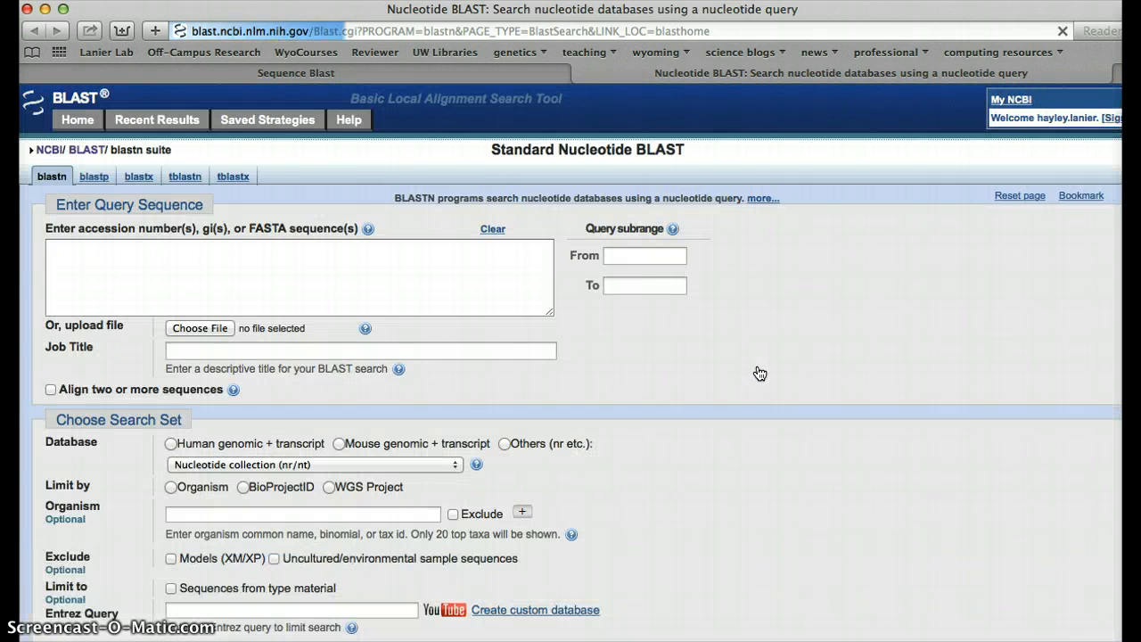
{"action": "mouse_move", "coordinate": [669, 348]}
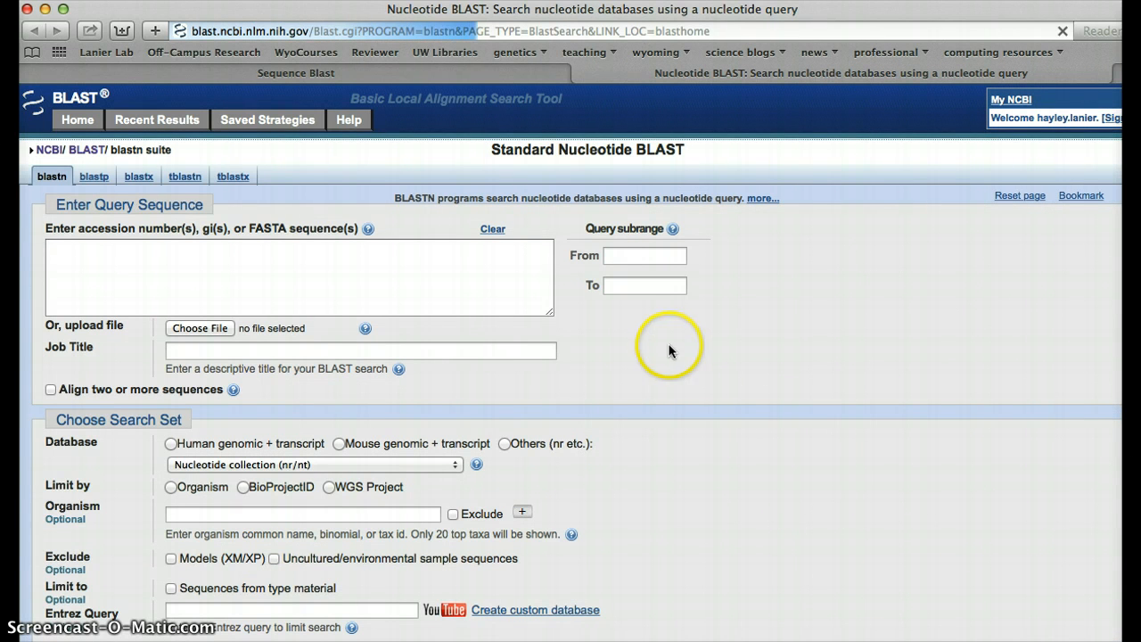
{"action": "left_click", "coordinate": [300, 276]}
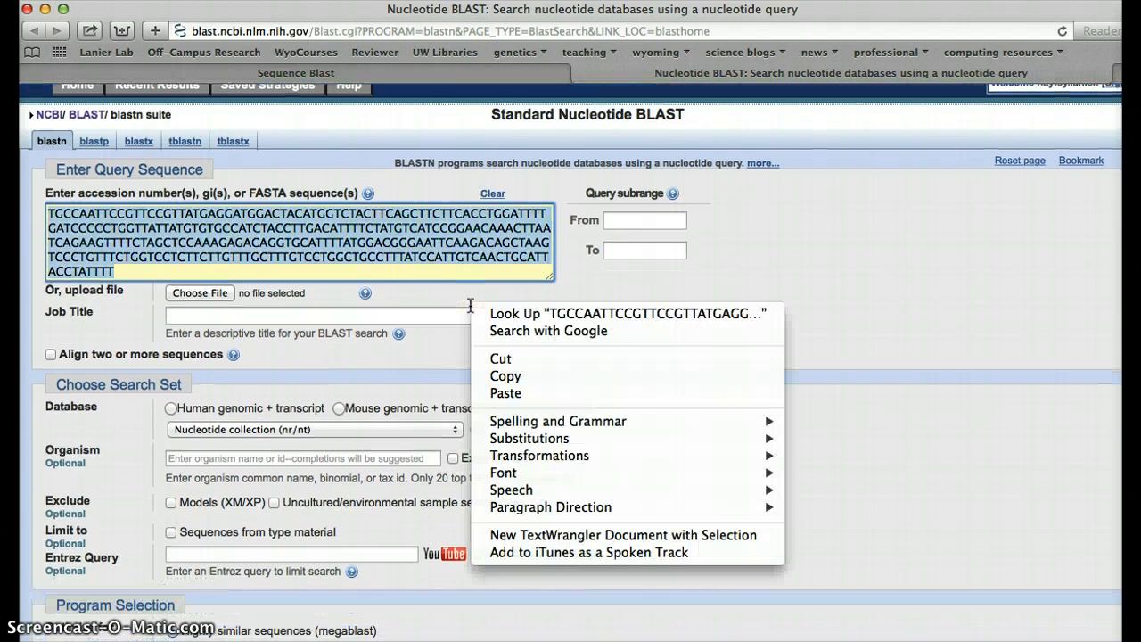
{"action": "left_click", "coordinate": [506, 375]}
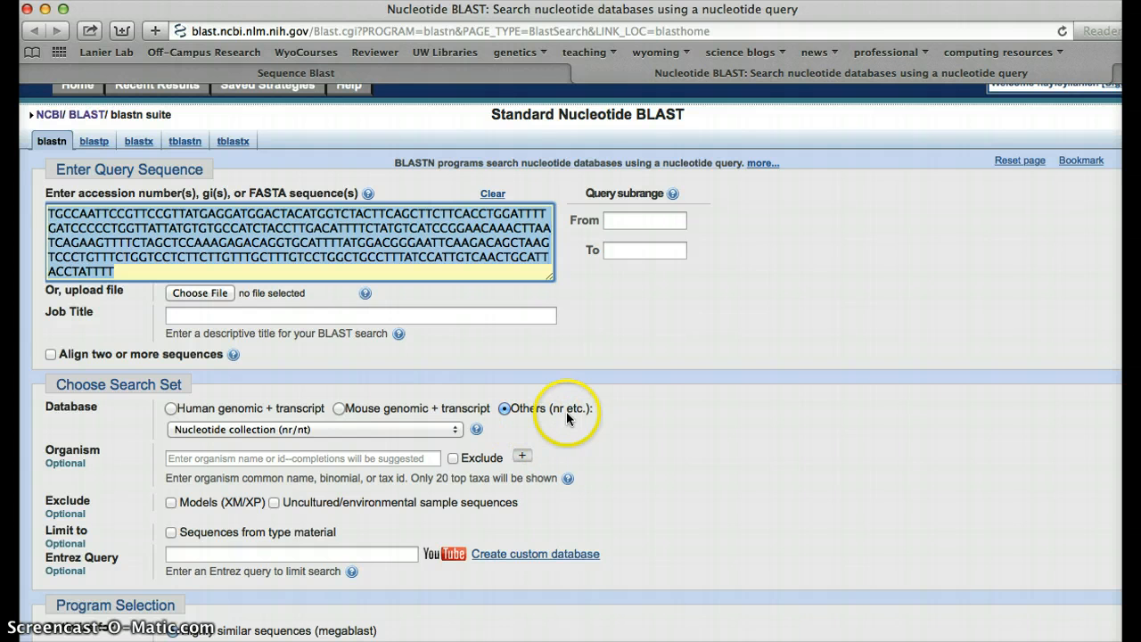
{"action": "mouse_move", "coordinate": [567, 421]}
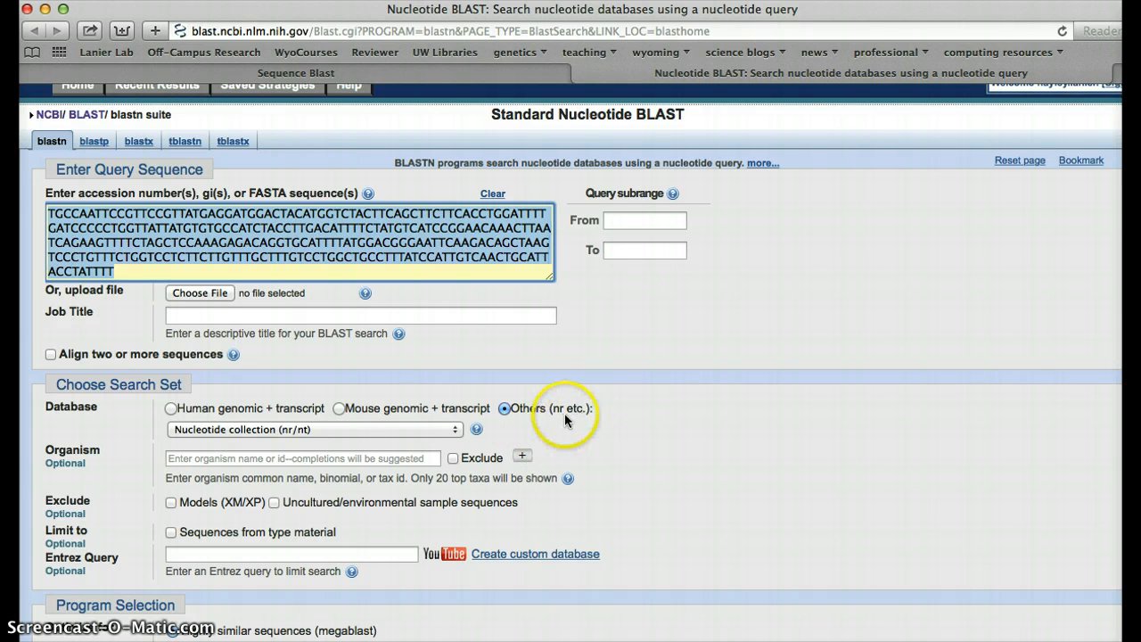
{"action": "mouse_move", "coordinate": [532, 427]}
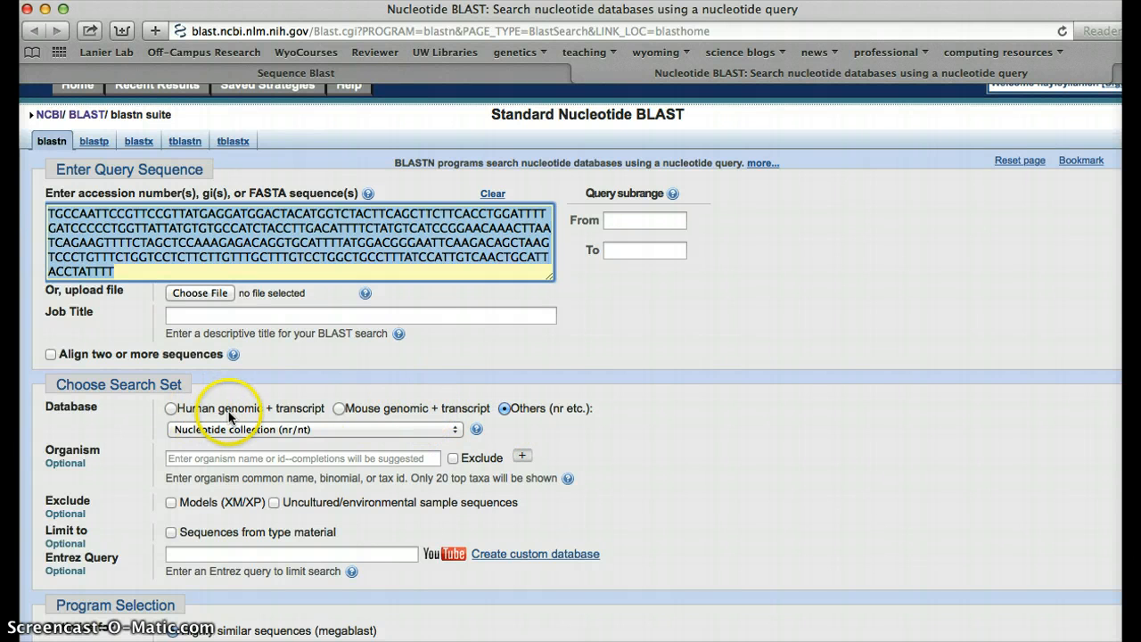
{"action": "mouse_move", "coordinate": [367, 531]}
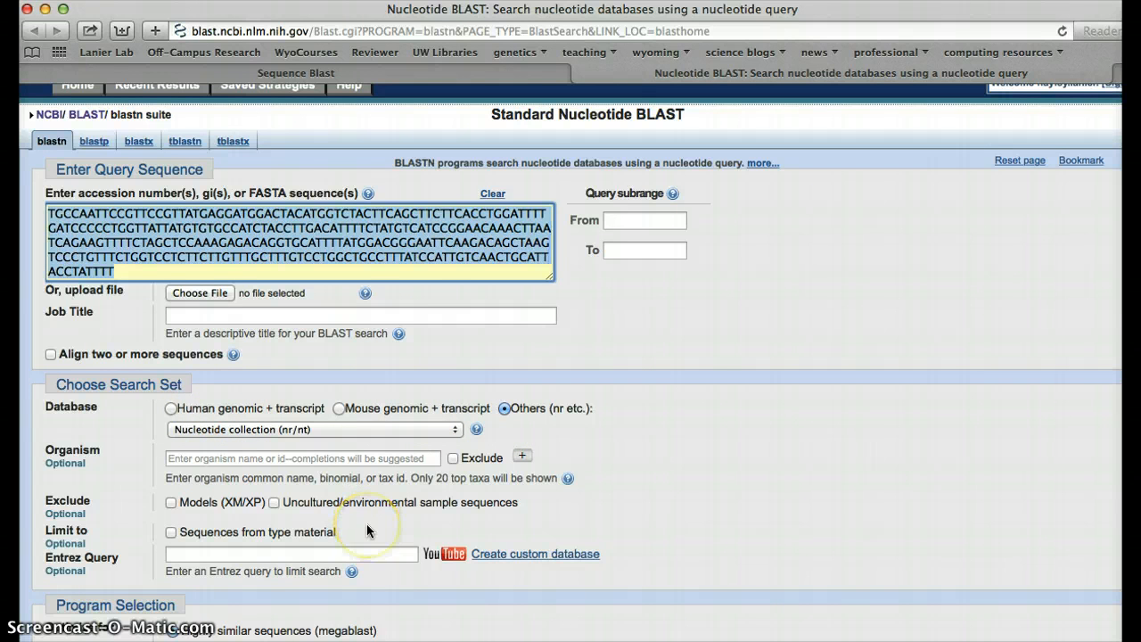
Keep megablast for highly similar sequences and submit the BLAST search.
{"action": "scroll", "scroll_direction": "down", "scroll_amount": 3}
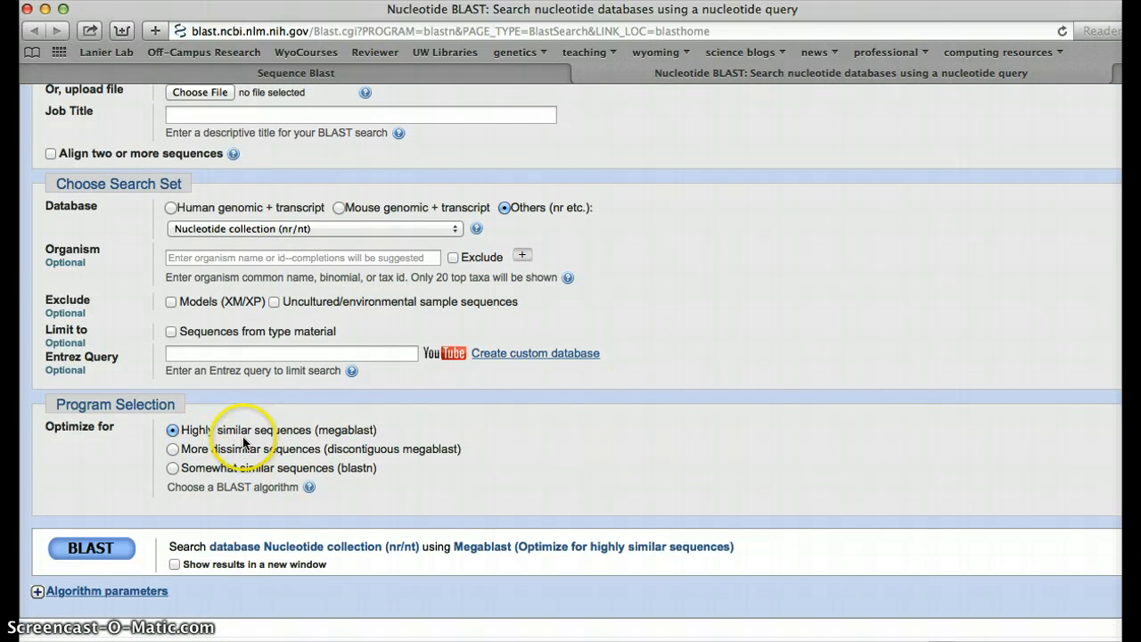
{"action": "mouse_move", "coordinate": [371, 446]}
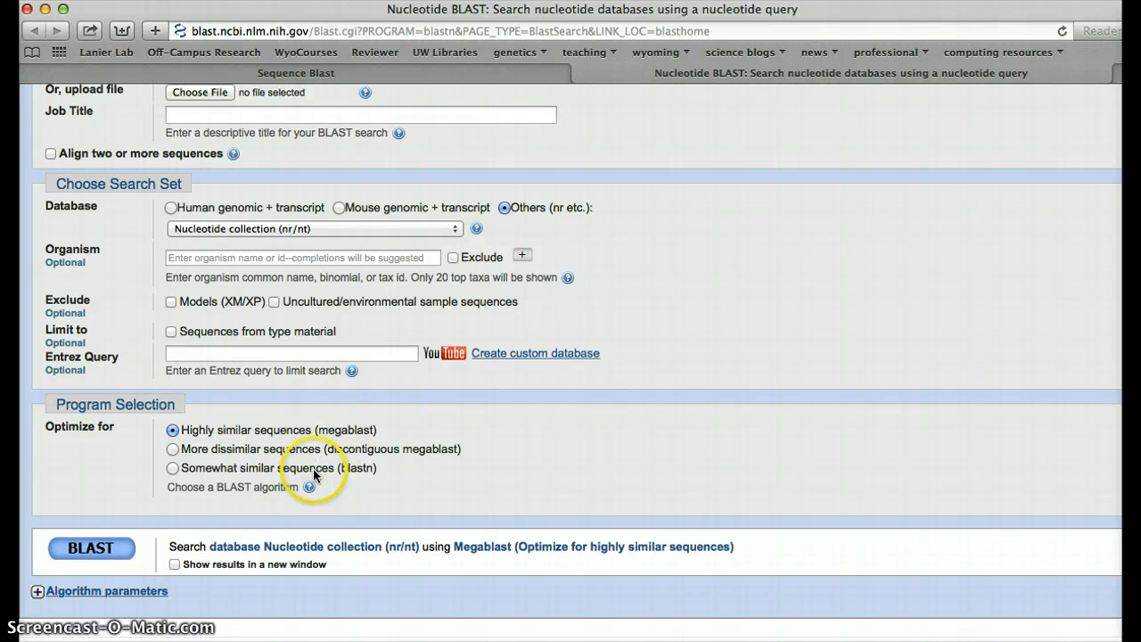
{"action": "mouse_move", "coordinate": [330, 478]}
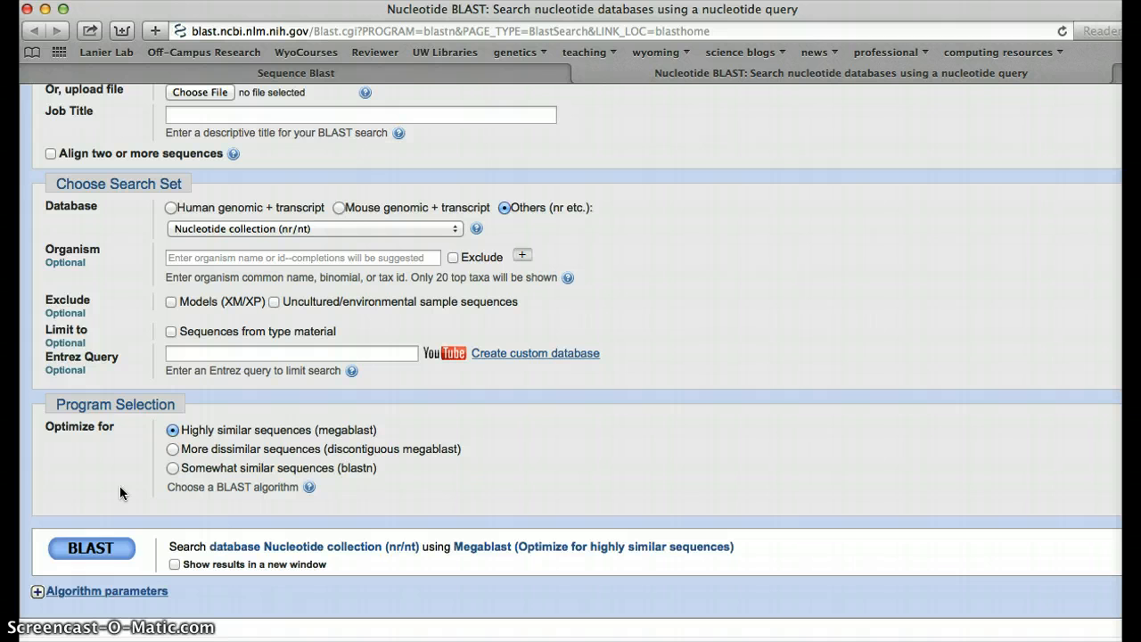
{"action": "left_click", "coordinate": [91, 547]}
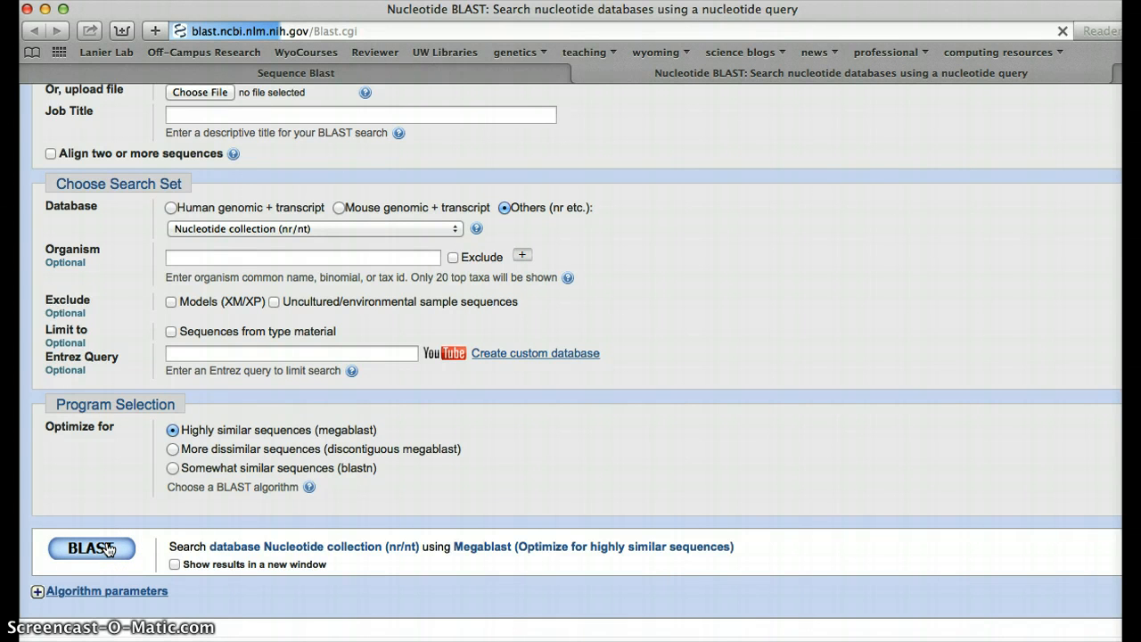
Run the search and scroll past the Graphic Summary to the significant alignments table.
{"action": "left_click", "coordinate": [91, 547]}
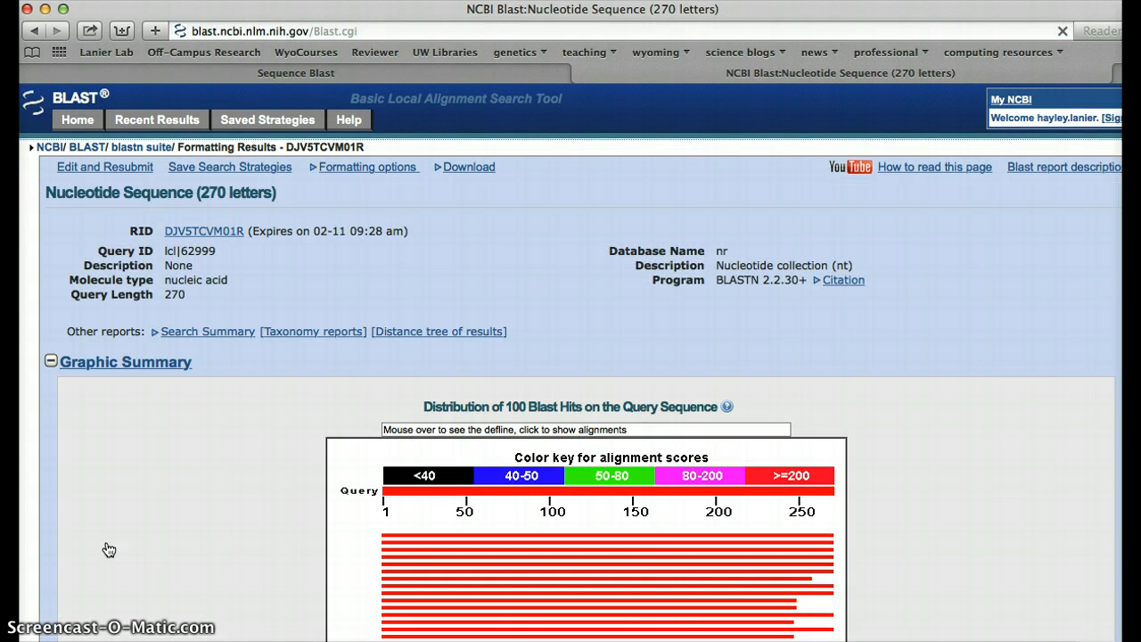
{"action": "mouse_move", "coordinate": [139, 453]}
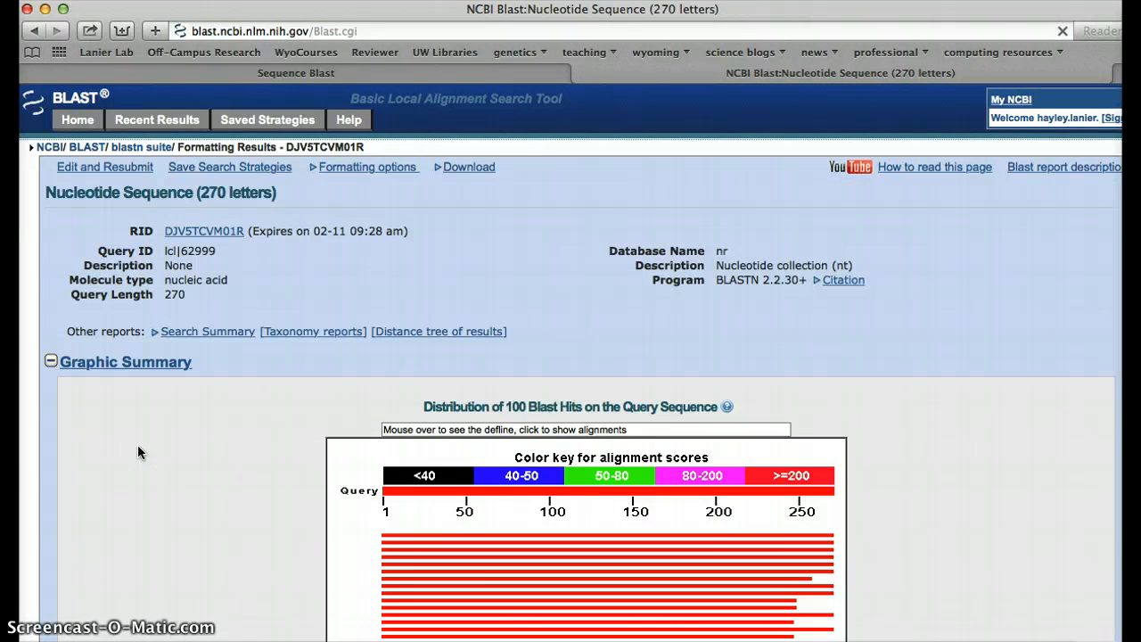
{"action": "scroll", "scroll_direction": "down", "scroll_amount": 3}
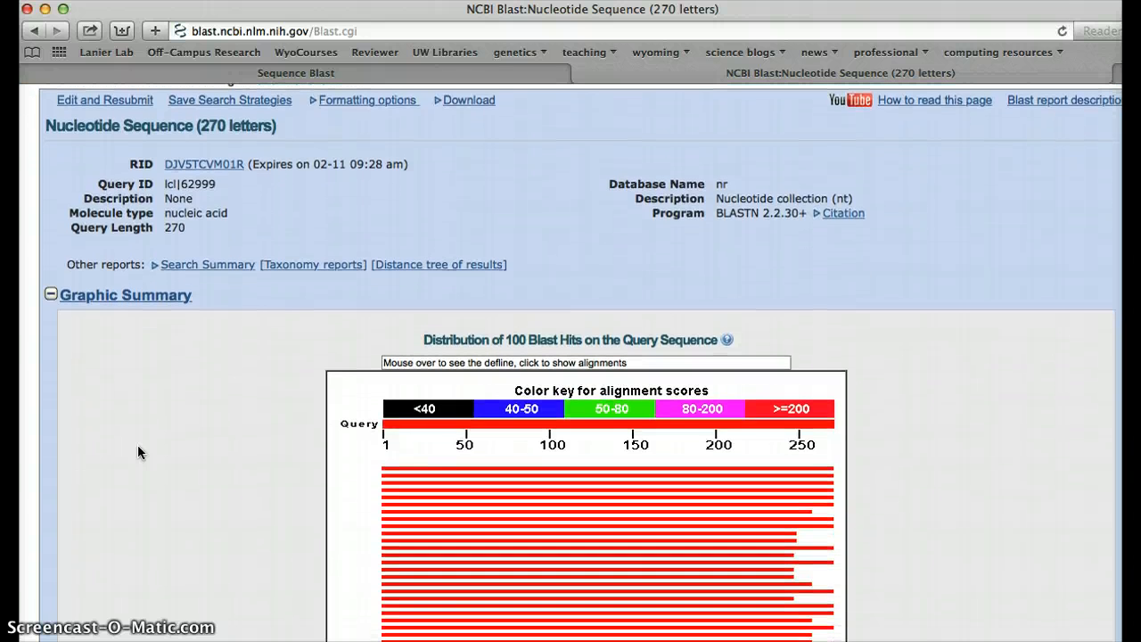
{"action": "scroll", "scroll_direction": "down", "scroll_amount": 3}
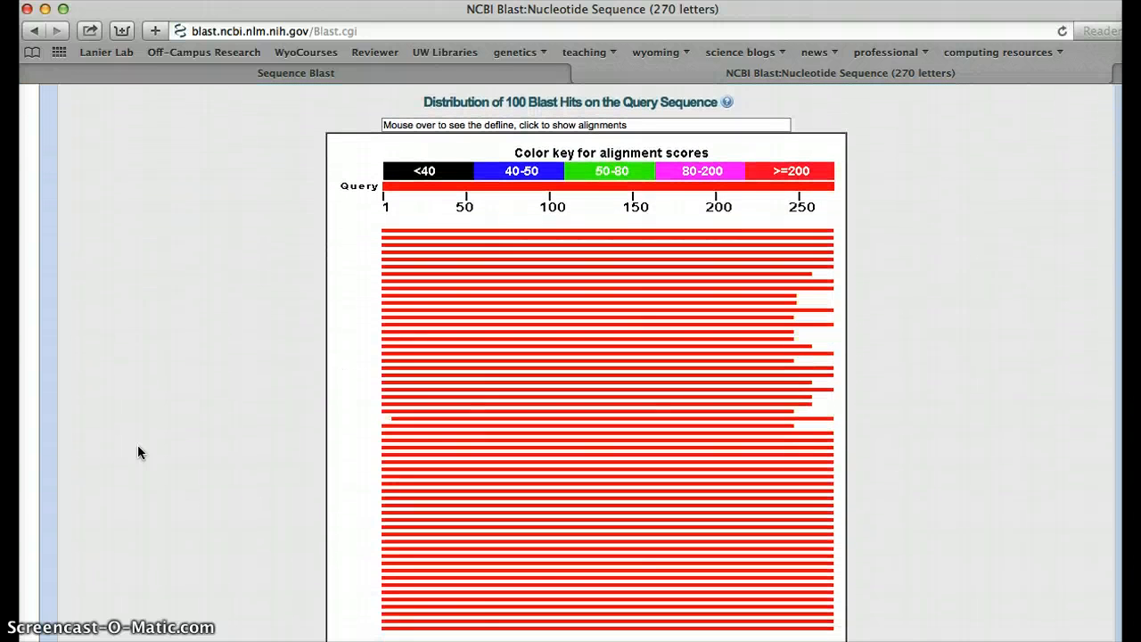
{"action": "mouse_move", "coordinate": [386, 305]}
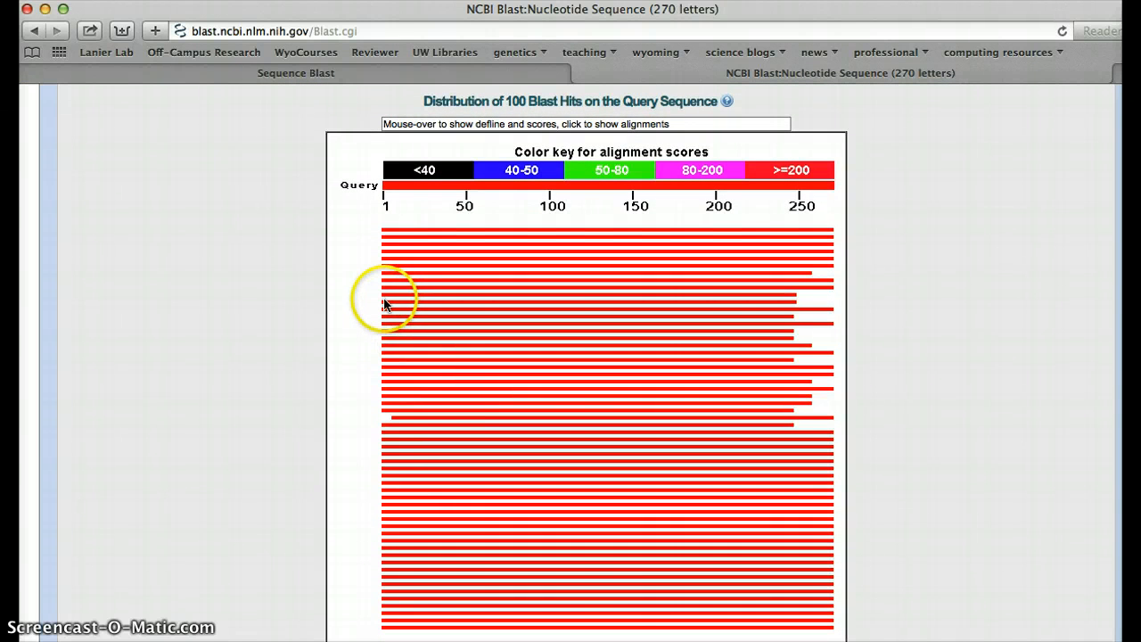
{"action": "mouse_move", "coordinate": [385, 307]}
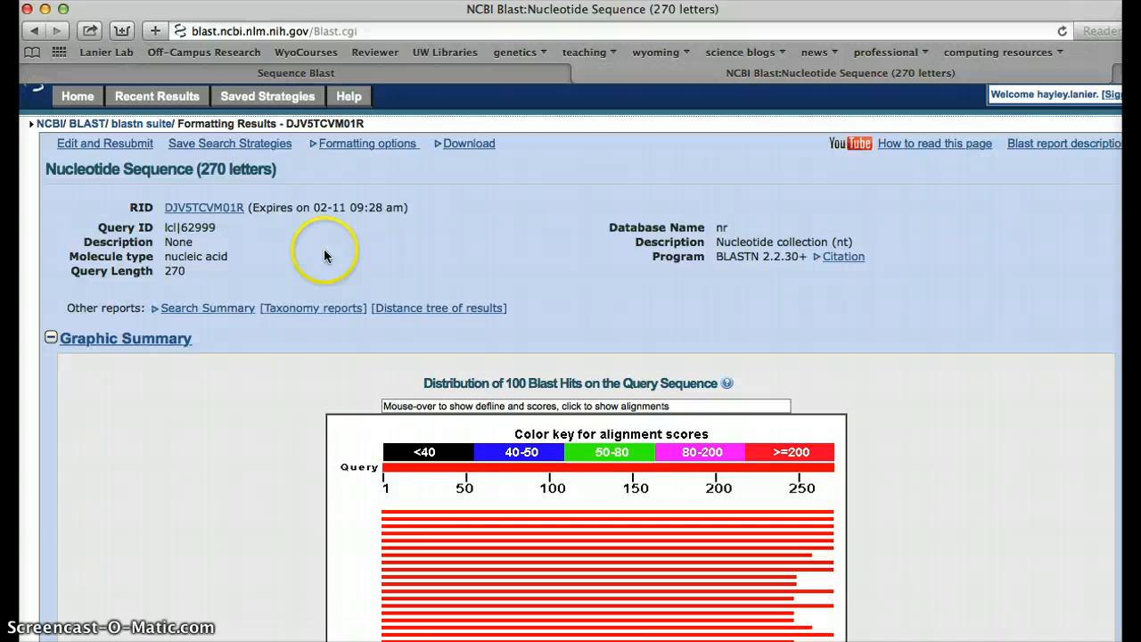
{"action": "mouse_move", "coordinate": [954, 325]}
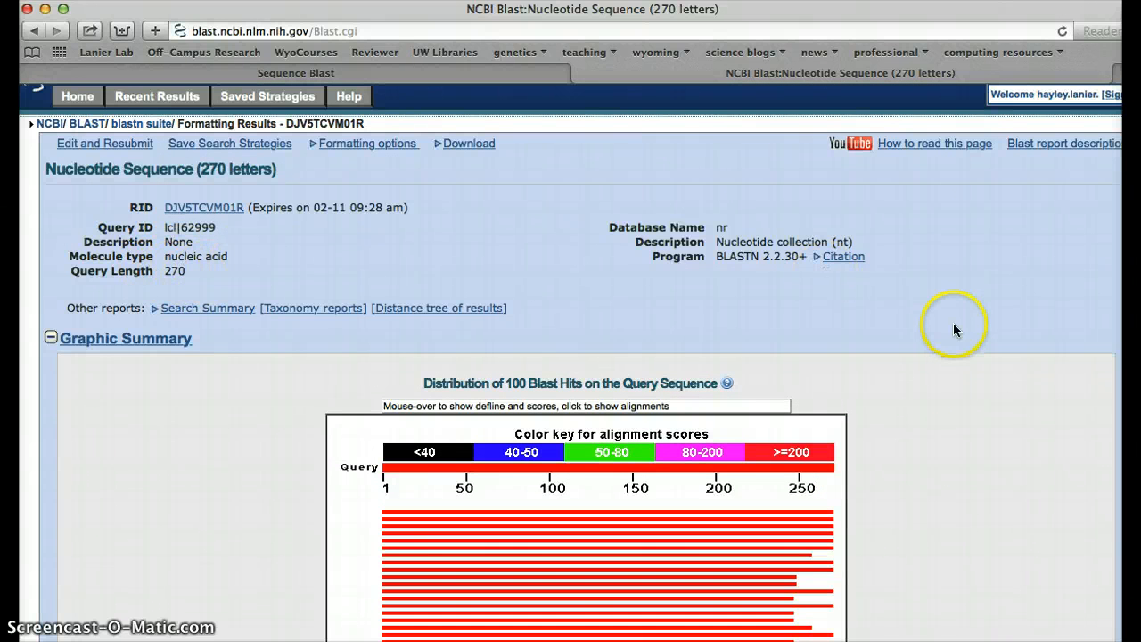
{"action": "scroll", "scroll_direction": "down", "scroll_amount": 3}
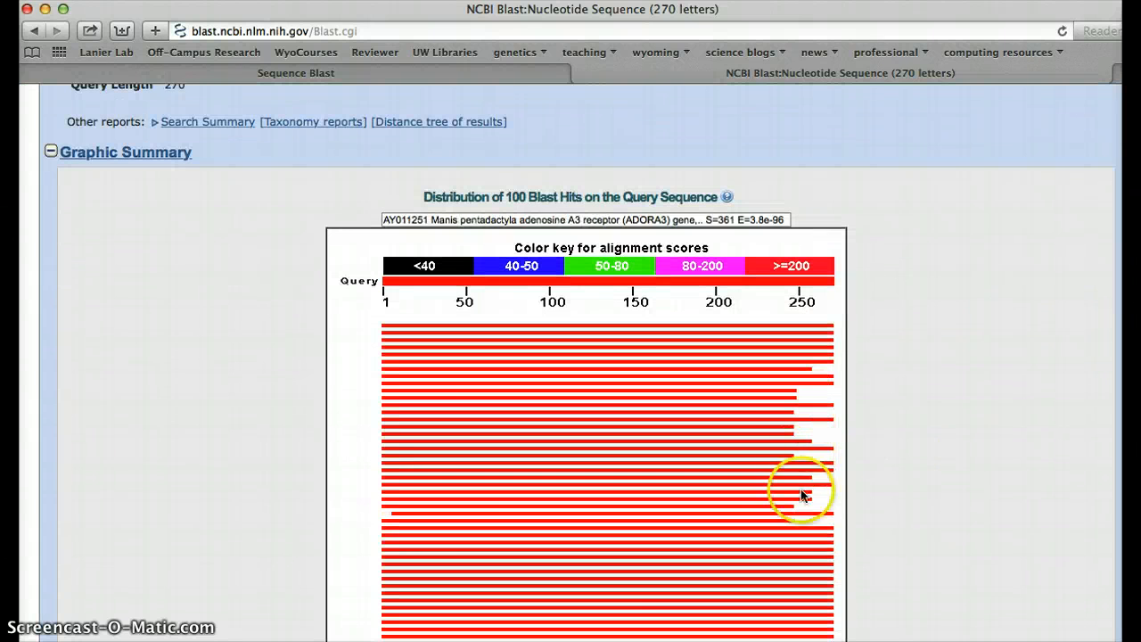
{"action": "mouse_move", "coordinate": [872, 372]}
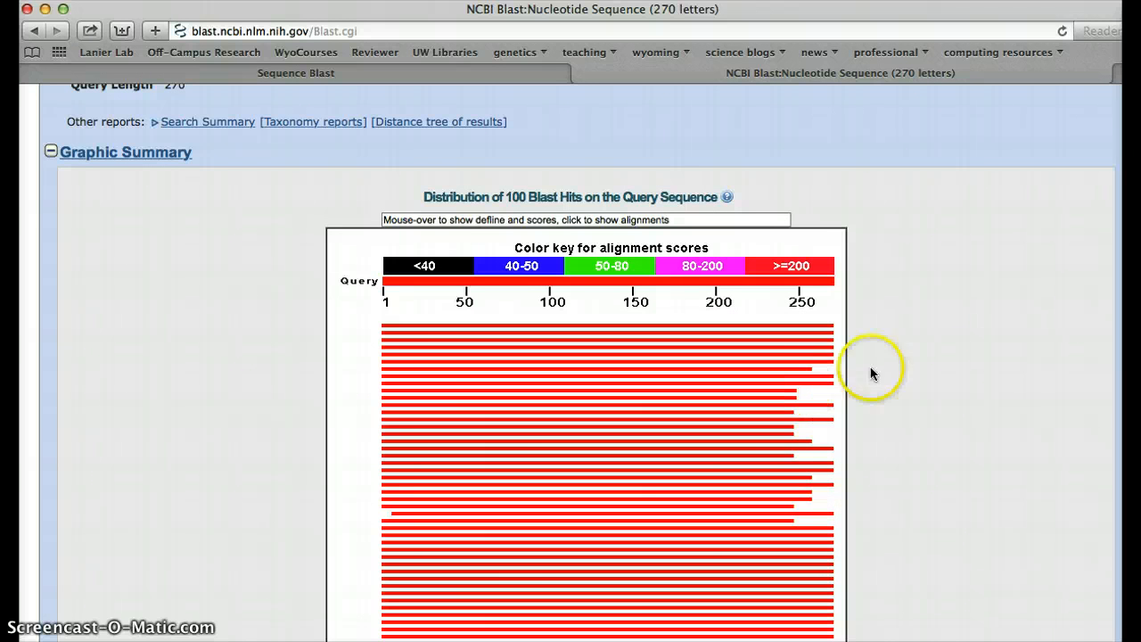
{"action": "mouse_move", "coordinate": [961, 369]}
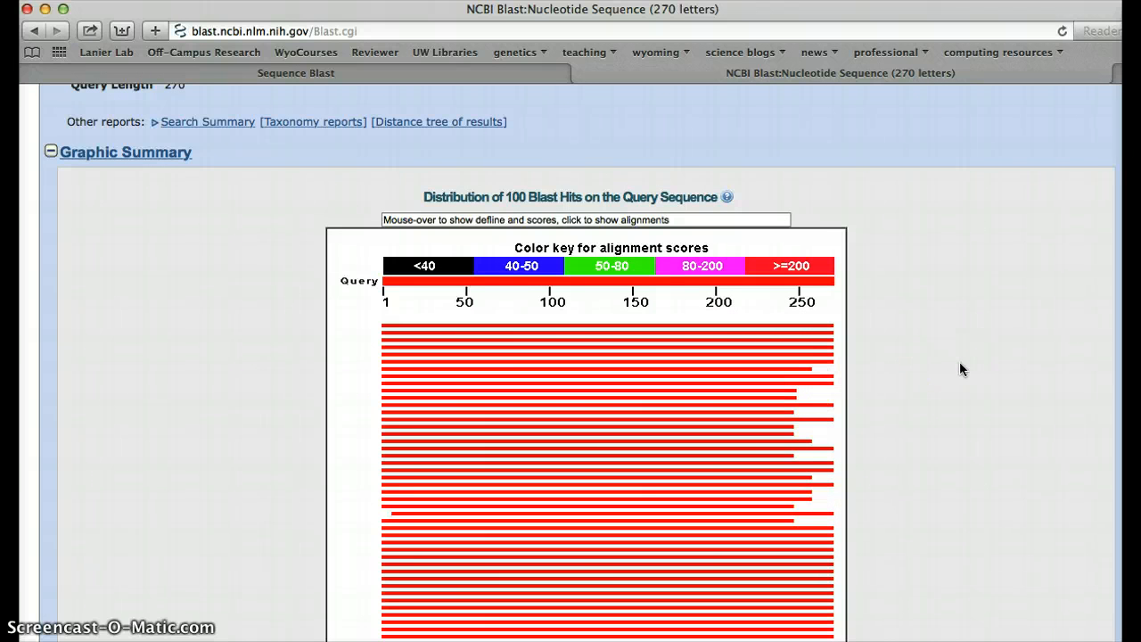
{"action": "scroll", "scroll_direction": "down", "scroll_amount": 3}
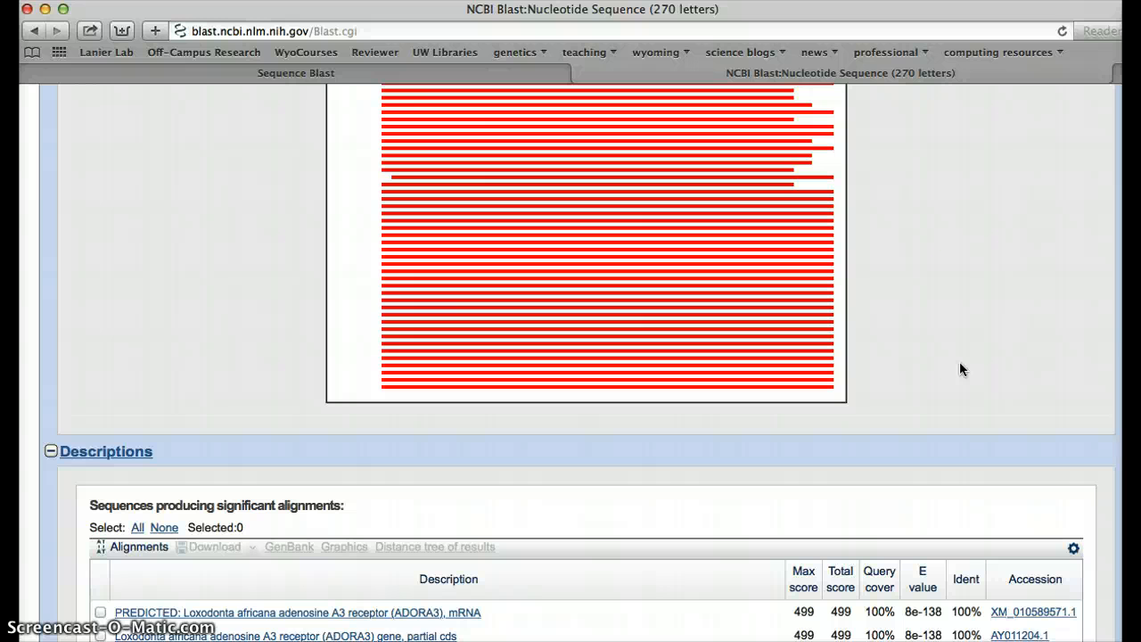
{"action": "scroll", "scroll_direction": "down", "scroll_amount": 3}
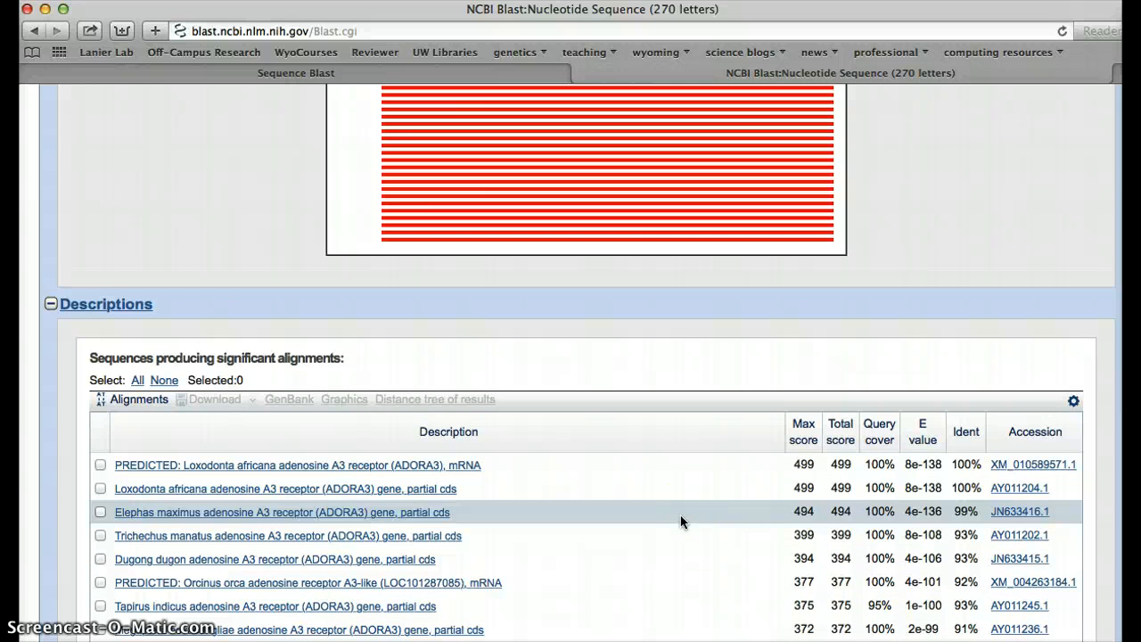
{"action": "scroll", "scroll_direction": "down", "scroll_amount": 3}
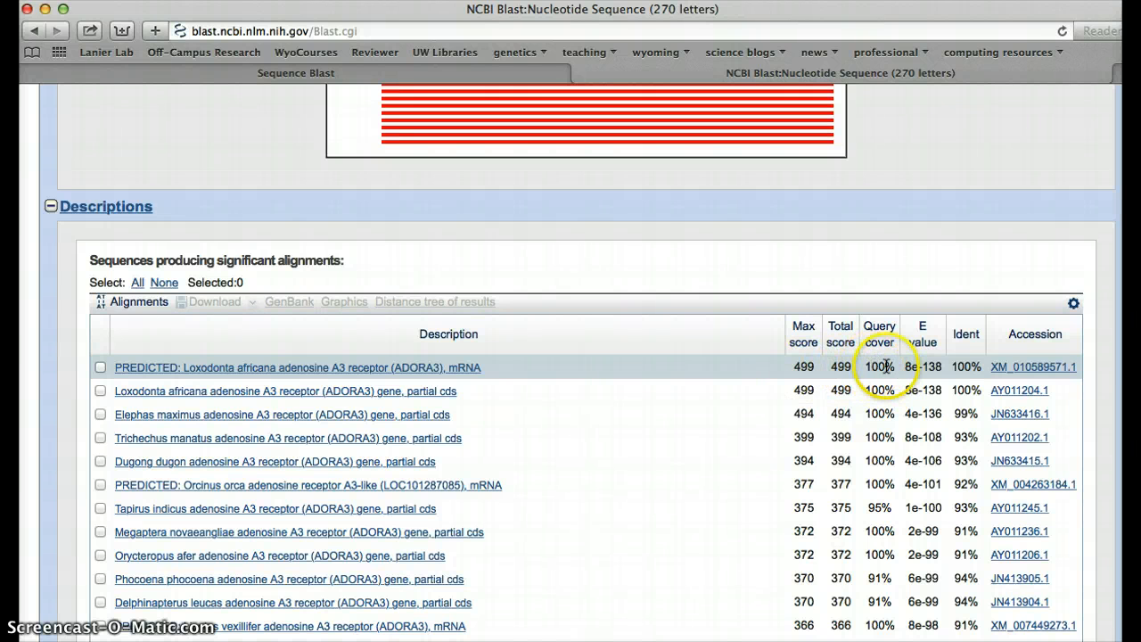
{"action": "mouse_move", "coordinate": [963, 368]}
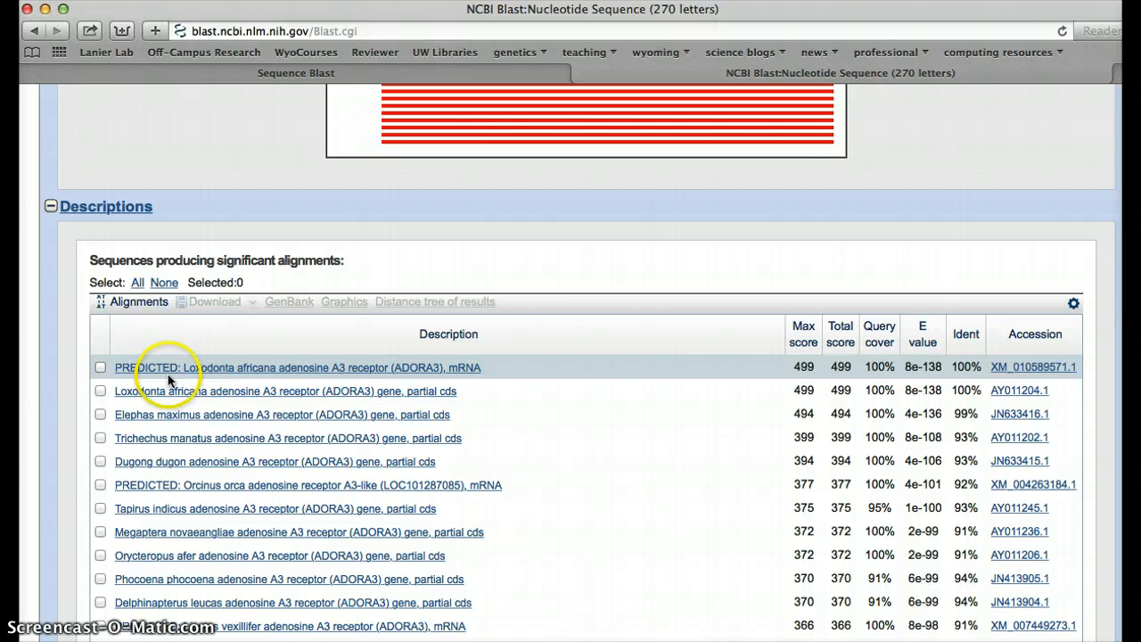
Open the top hit's alignment, Google 'Loxodonta africana', then switch to the results form.
{"action": "left_click", "coordinate": [296, 368]}
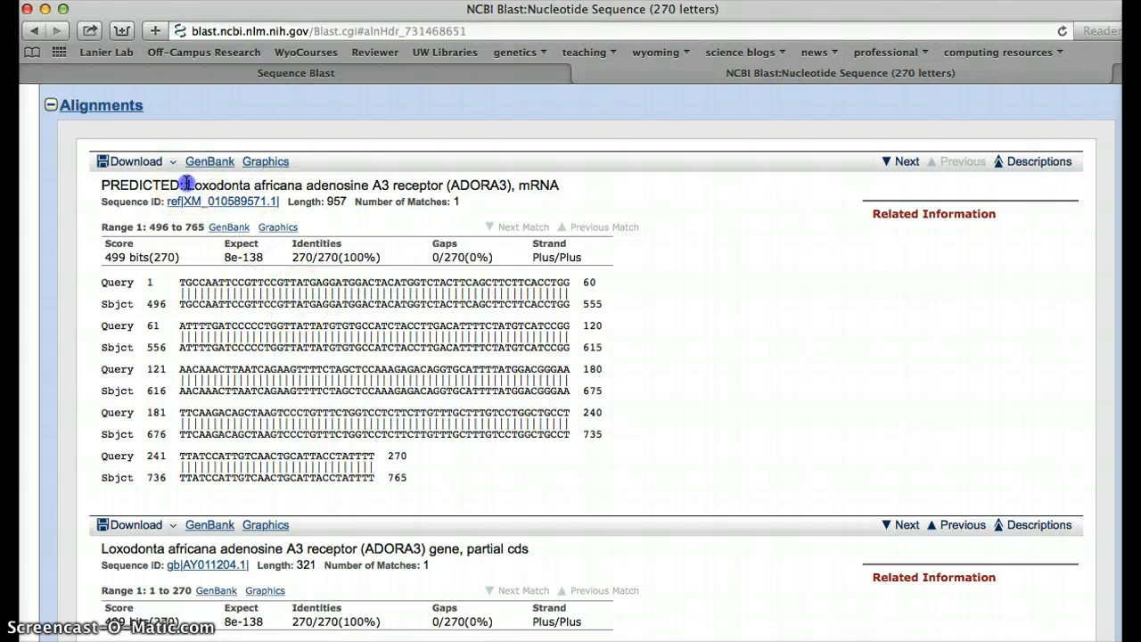
{"action": "left_click_drag", "start_coordinate": [187, 184], "coordinate": [307, 184]}
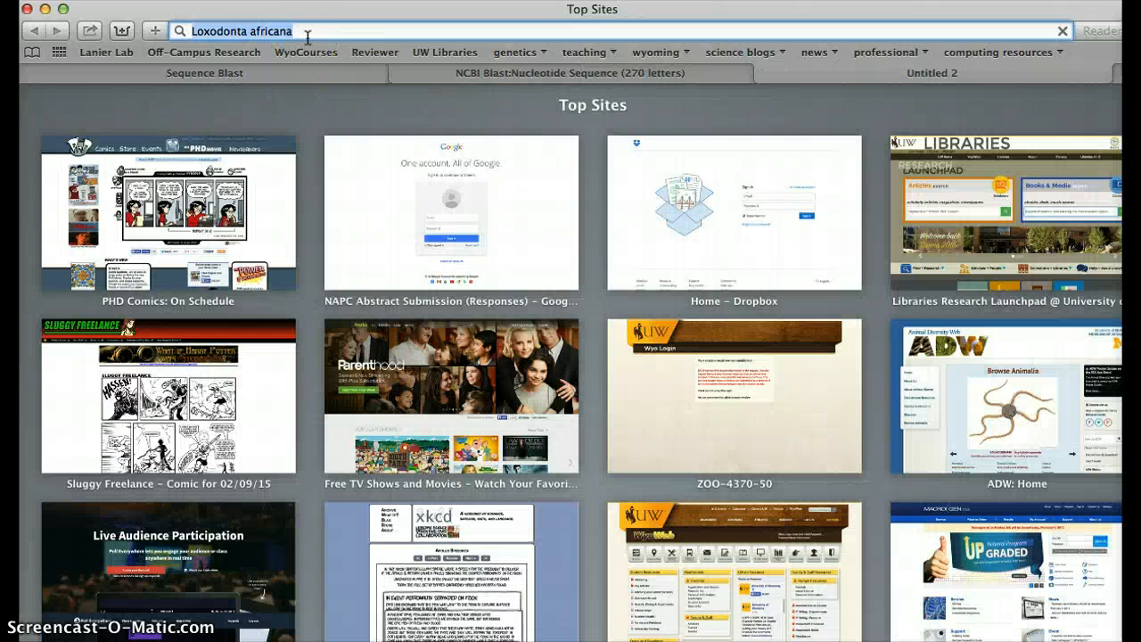
{"action": "left_click", "coordinate": [931, 72]}
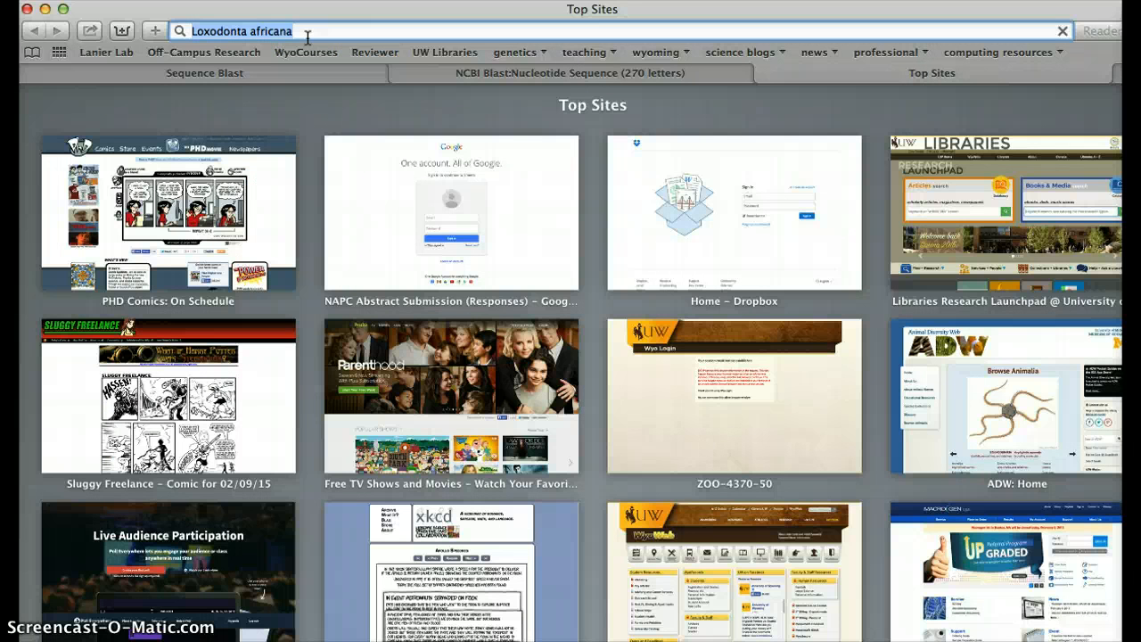
{"action": "key", "text": "enter"}
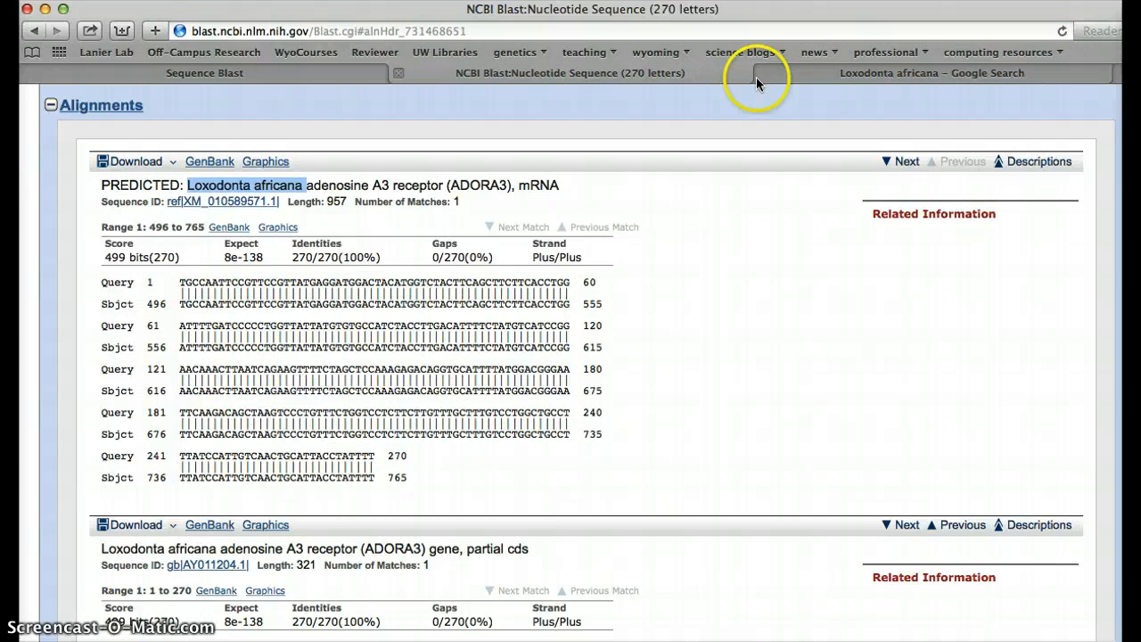
{"action": "left_click", "coordinate": [933, 72]}
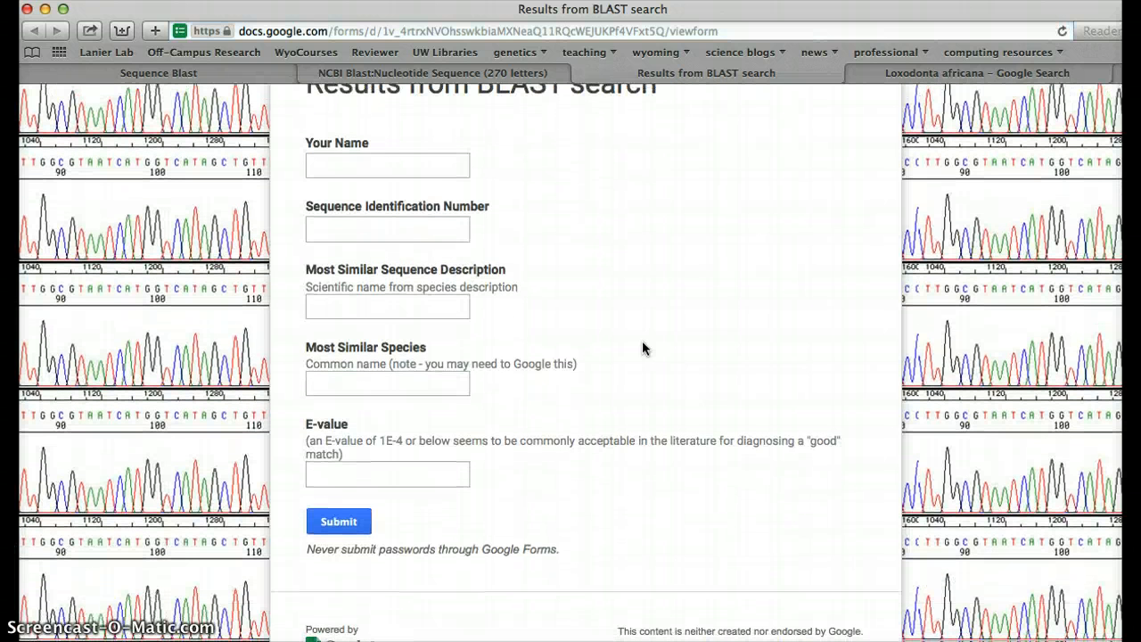
Enter the name 'Dr. Lanier' and check the WyoCourses assignment for the sequence list.
{"action": "type", "text": "Dr."}
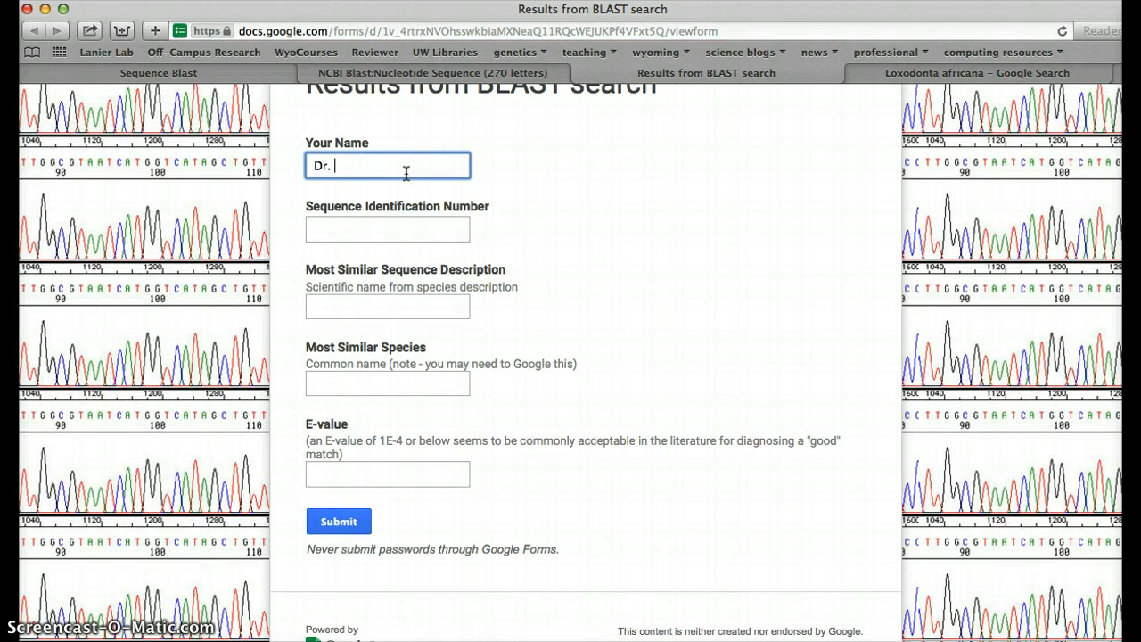
{"action": "type", "text": "Lanier"}
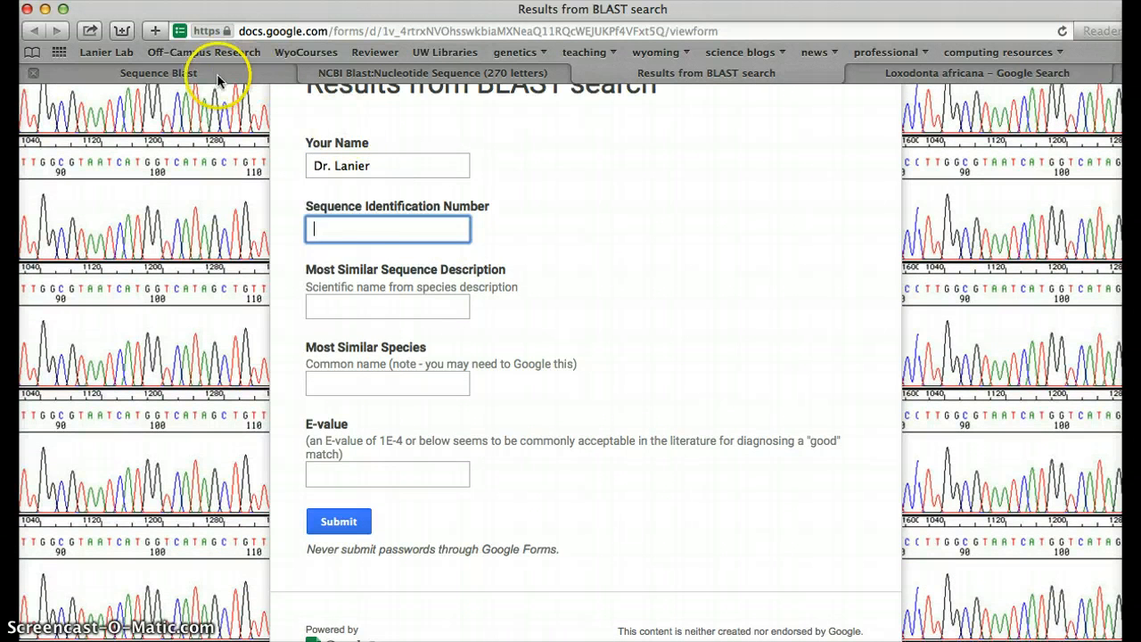
{"action": "left_click", "coordinate": [159, 71]}
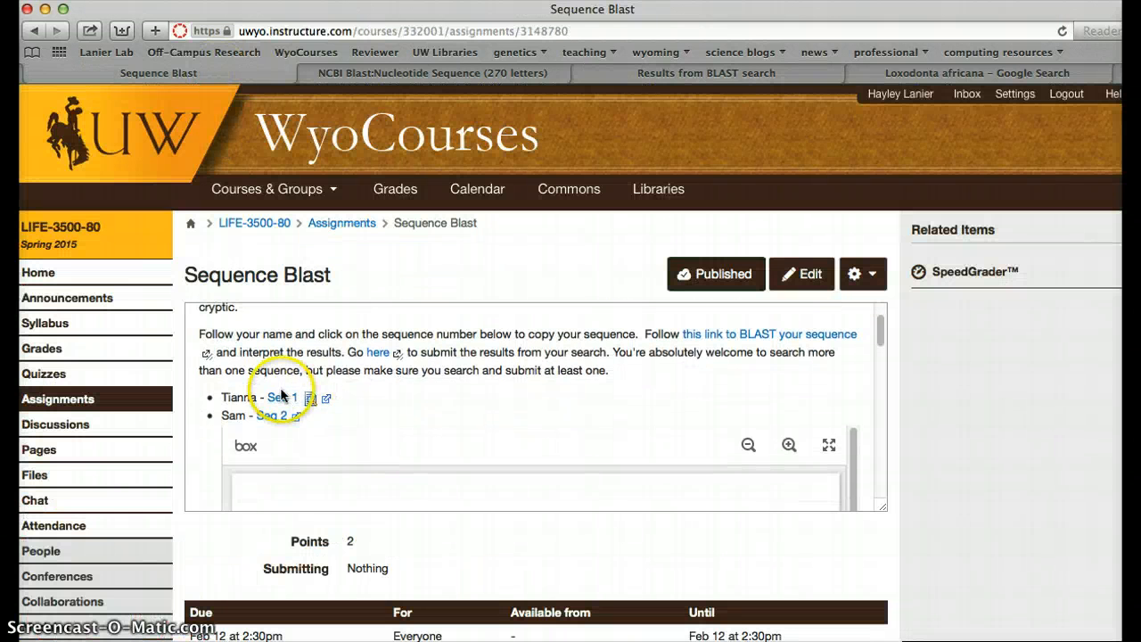
{"action": "scroll", "scroll_direction": "down", "scroll_amount": 3}
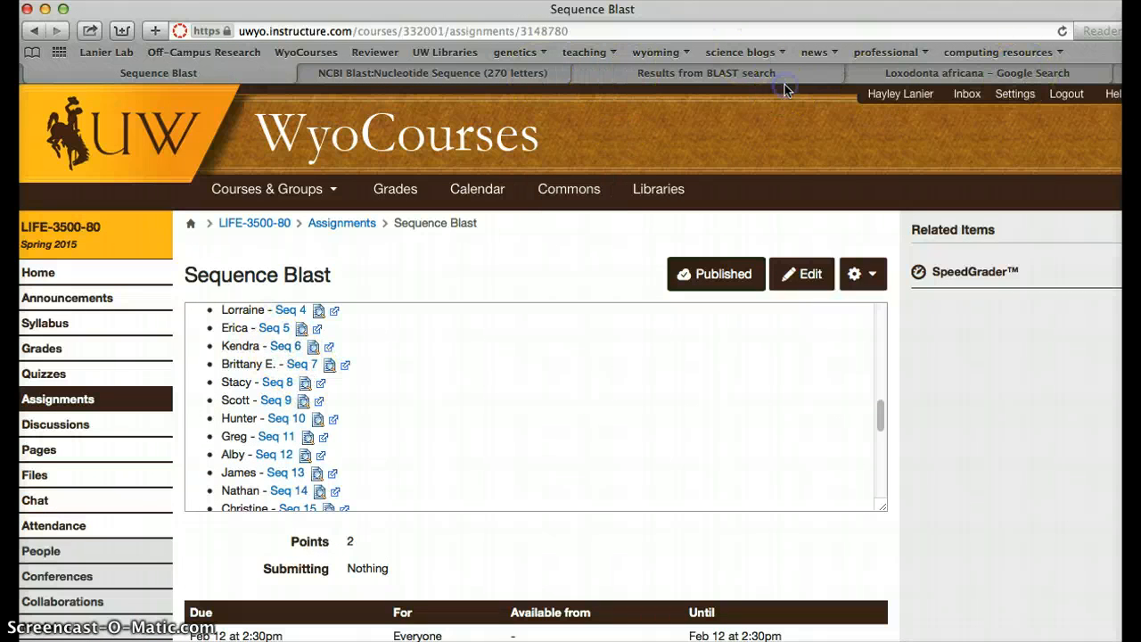
{"action": "left_click", "coordinate": [707, 74]}
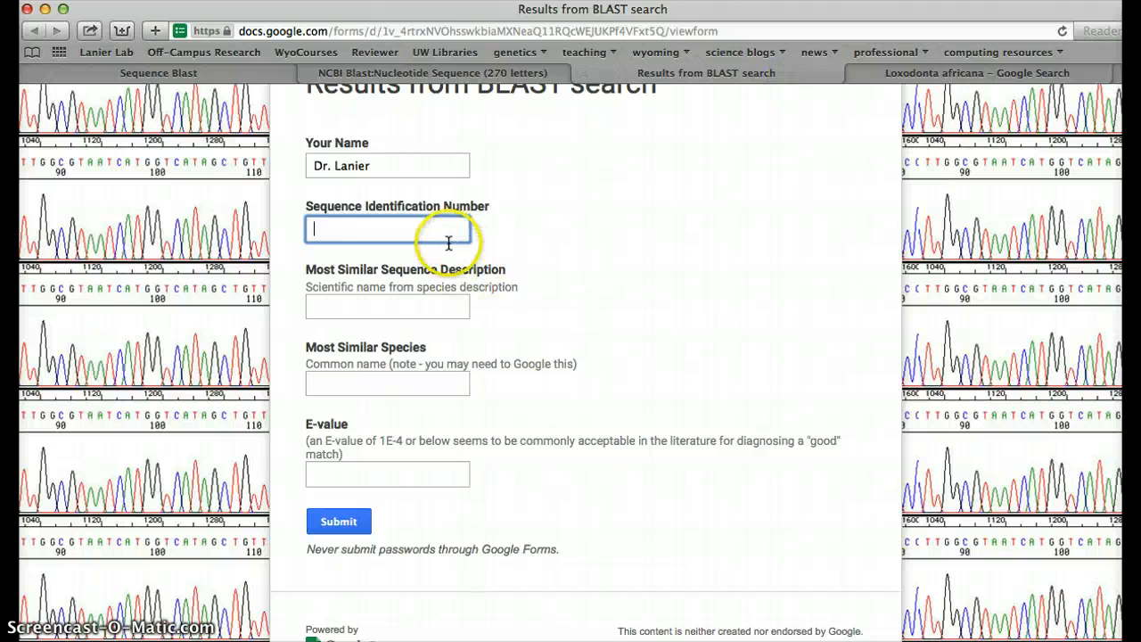
Answer 'Loxodonta africana' as sequence description and start 'African elephant' as species.
{"action": "left_click", "coordinate": [387, 306]}
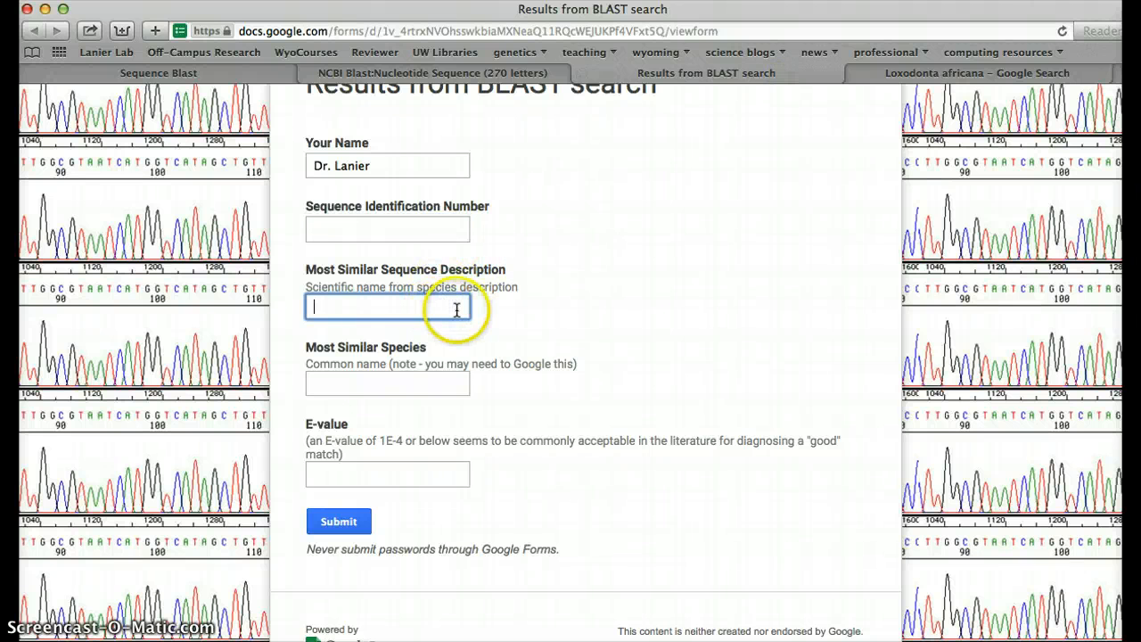
{"action": "type", "text": "Loxodonta africana"}
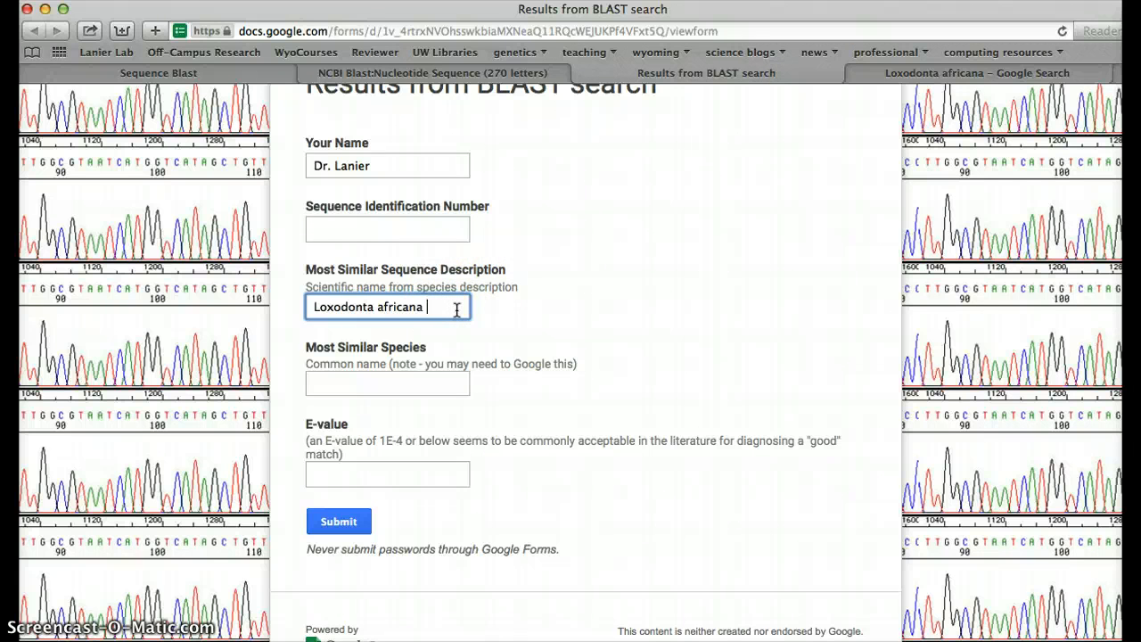
{"action": "left_click", "coordinate": [387, 384]}
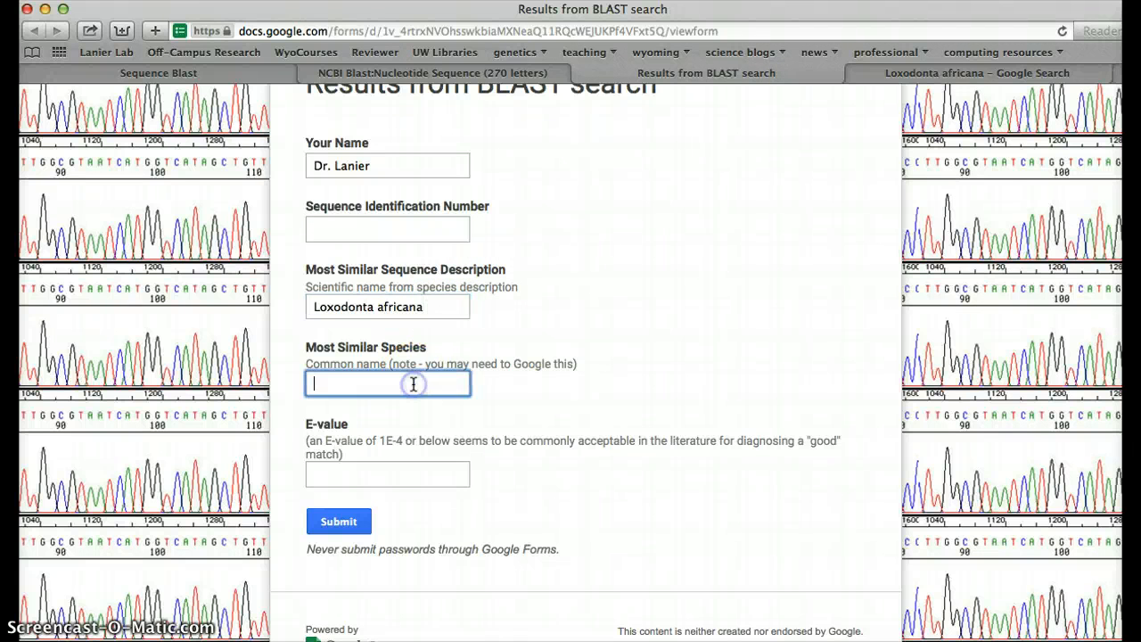
{"action": "type", "text": "African elephant"}
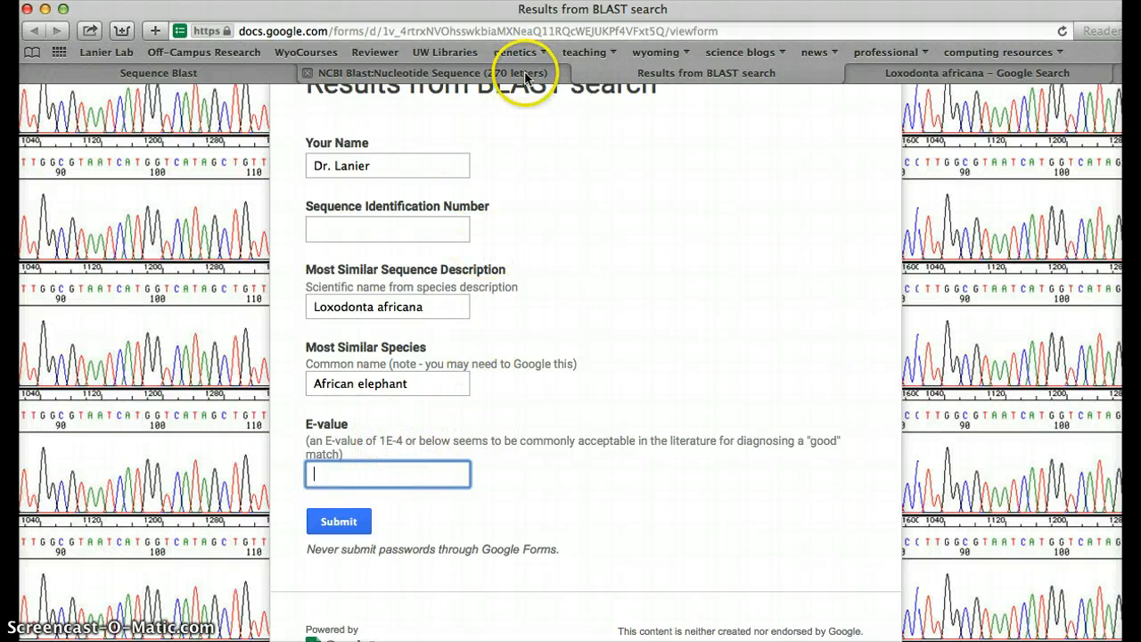
{"action": "left_click", "coordinate": [428, 71]}
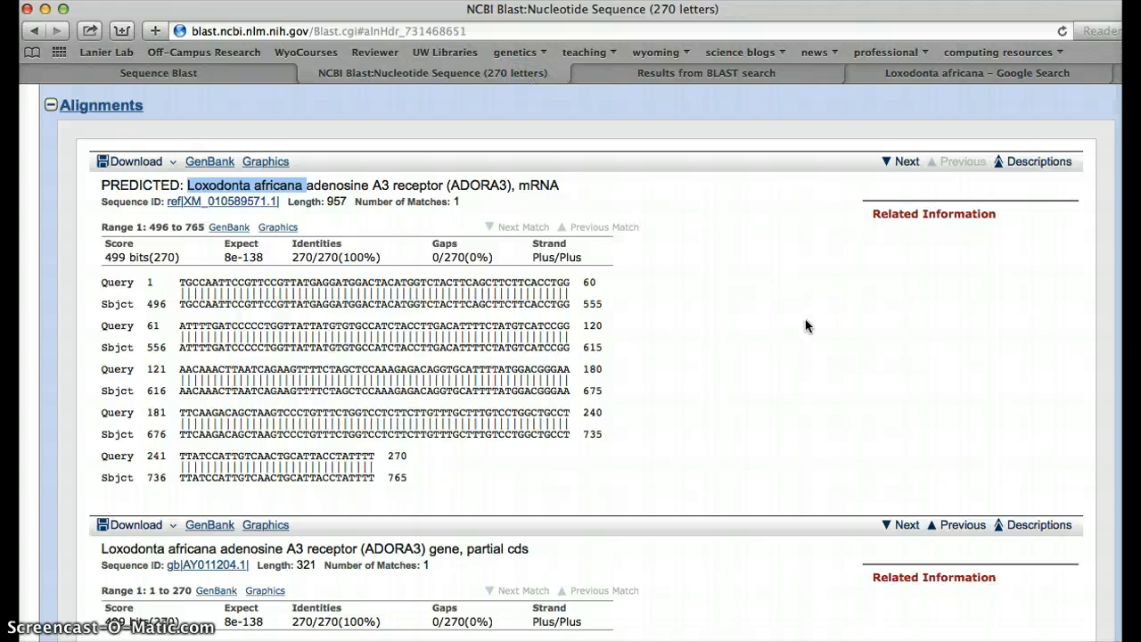
Locate the top hit's E-value 8e-138 in the Descriptions table and return to the form.
{"action": "scroll", "scroll_direction": "down", "scroll_amount": 3}
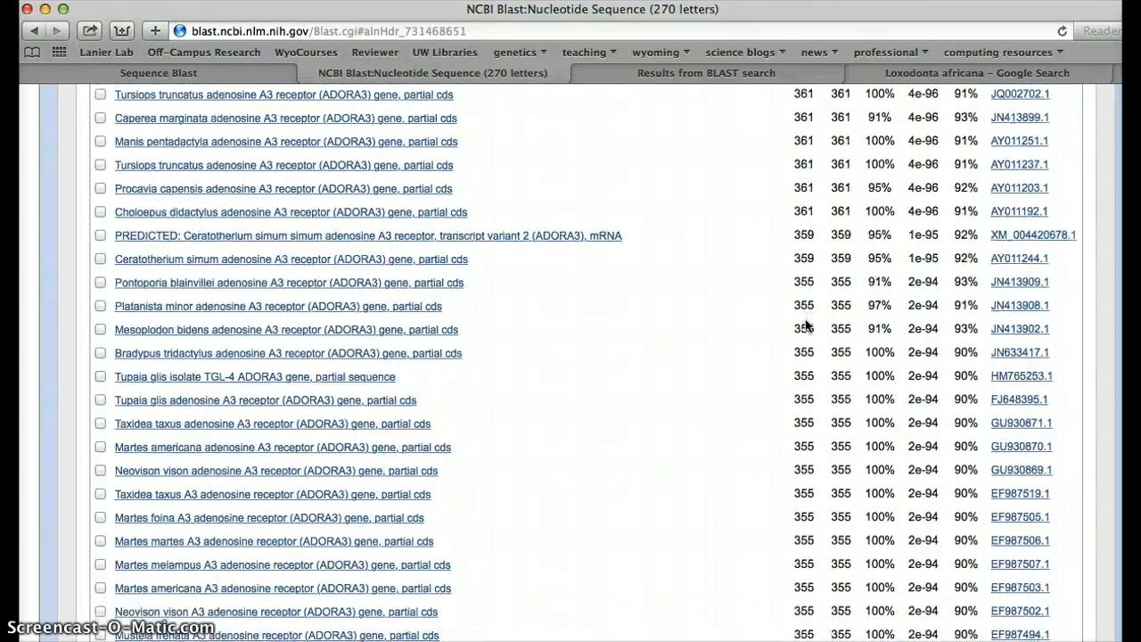
{"action": "scroll", "scroll_direction": "up", "scroll_amount": 3}
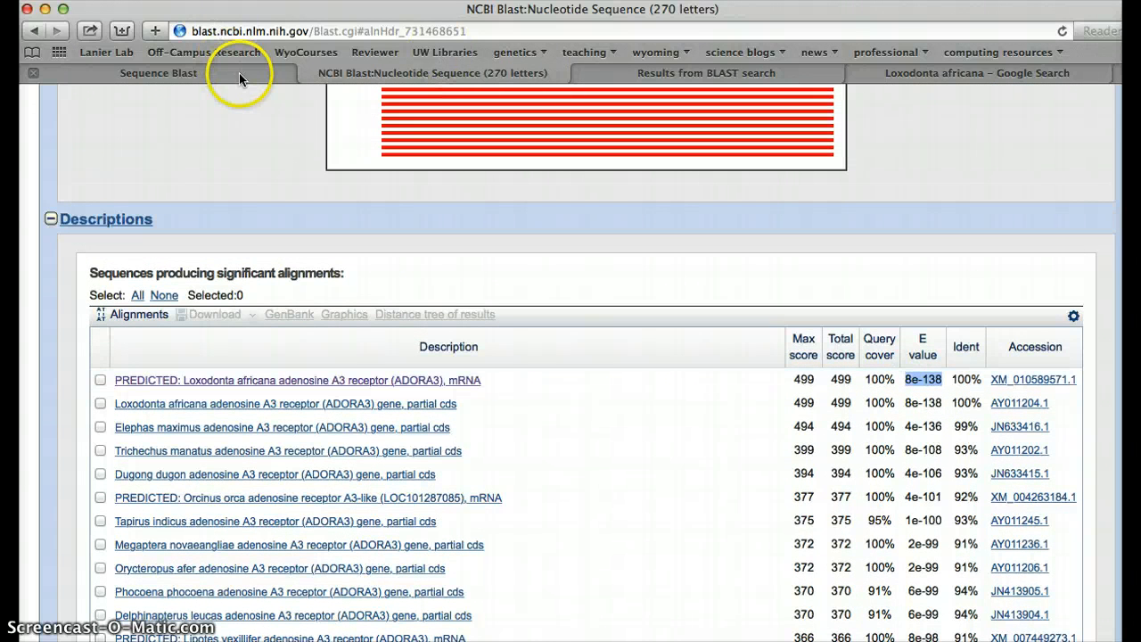
{"action": "left_click", "coordinate": [707, 72]}
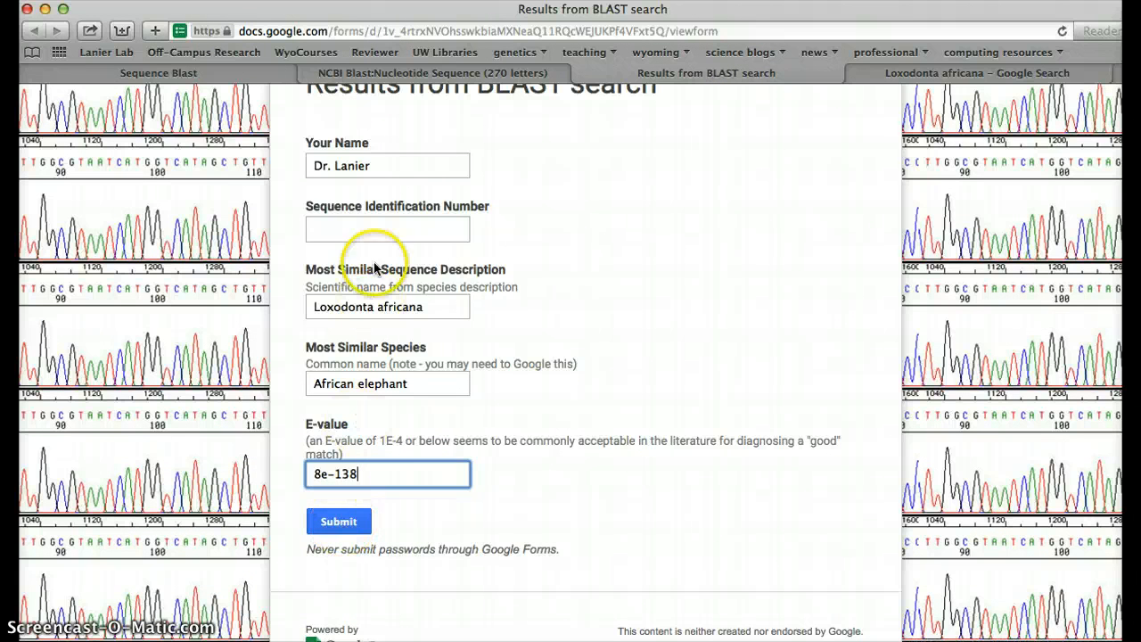
Enter 'Seq n' as the sequence identification number.
{"action": "type", "text": "Seq"}
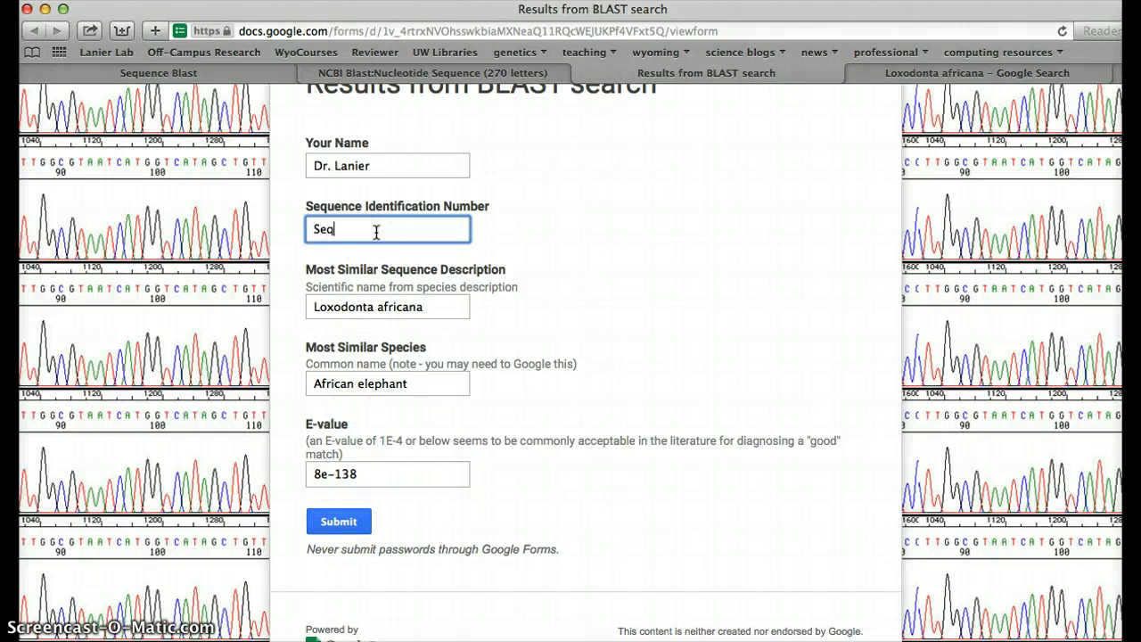
{"action": "type", "text": "n"}
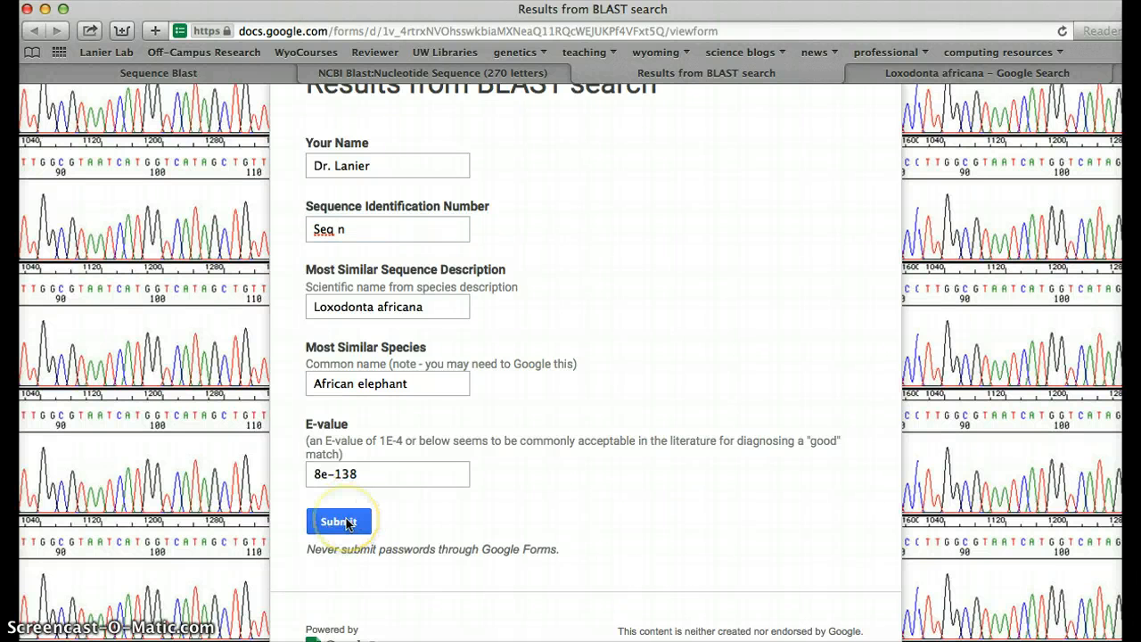
{"action": "mouse_move", "coordinate": [129, 615]}
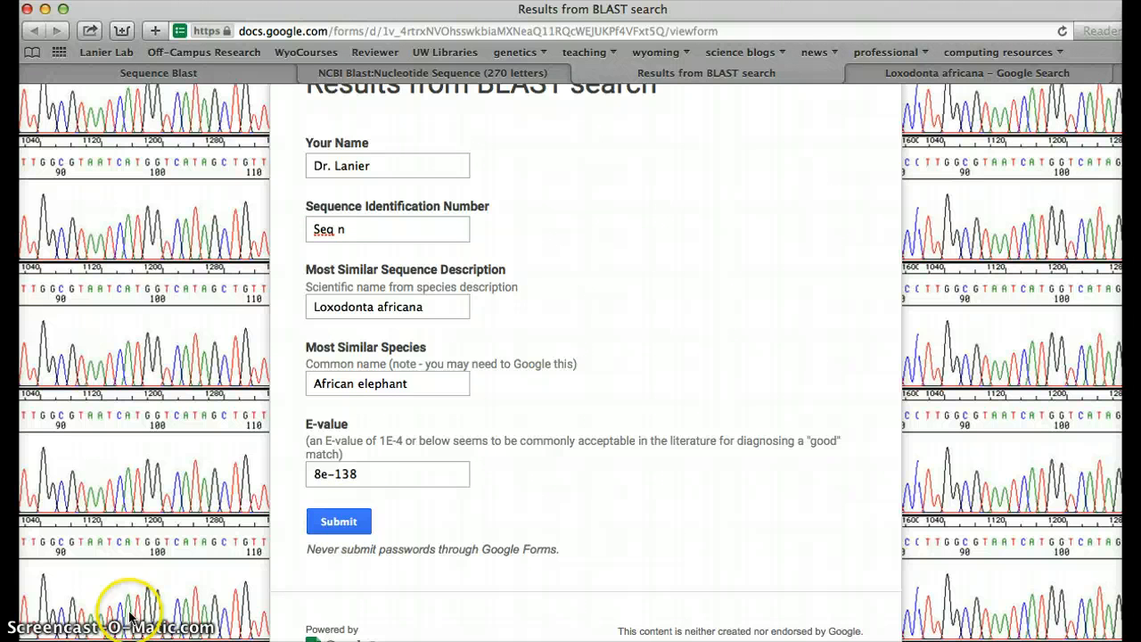